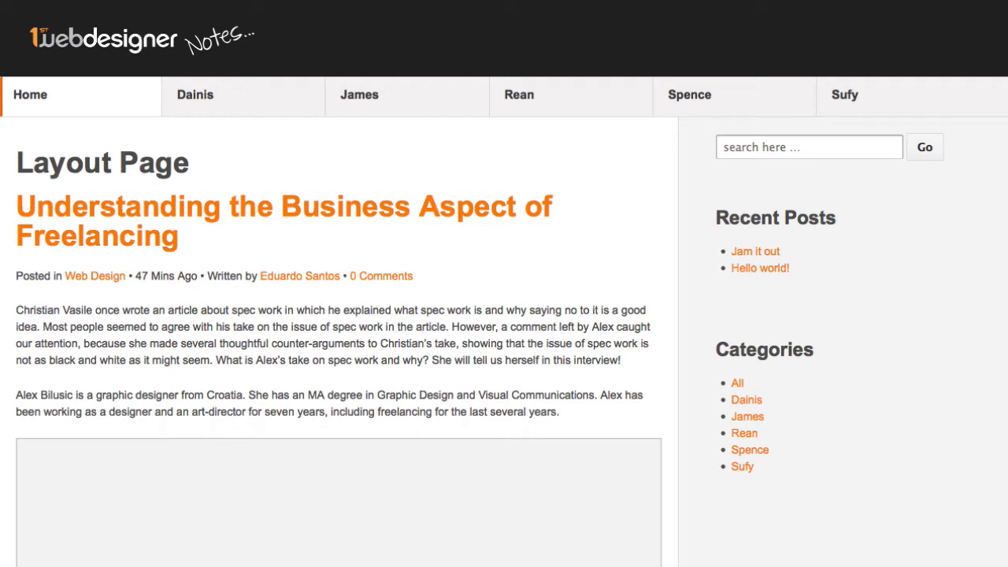
mouse_move(299, 170)
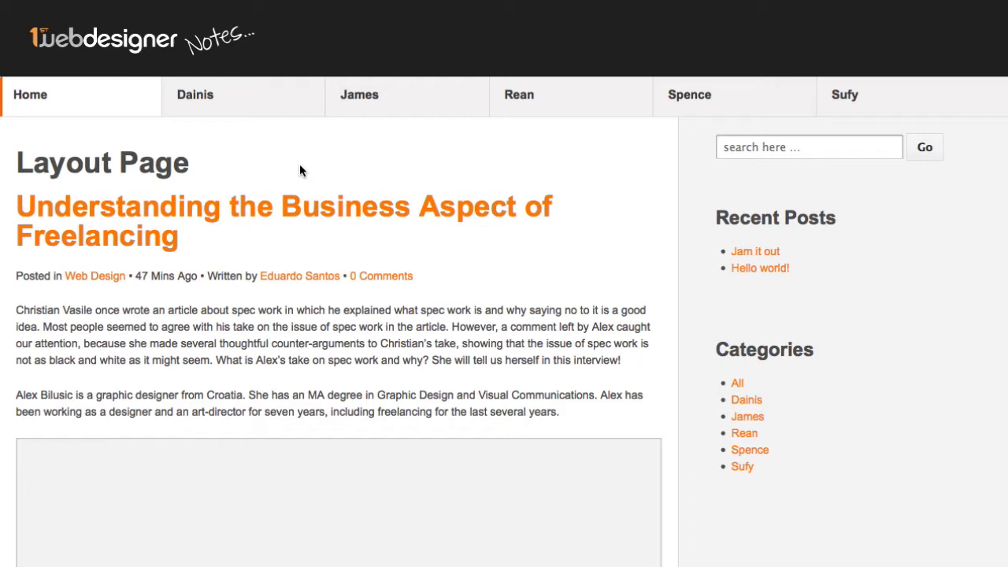
mouse_move(491, 220)
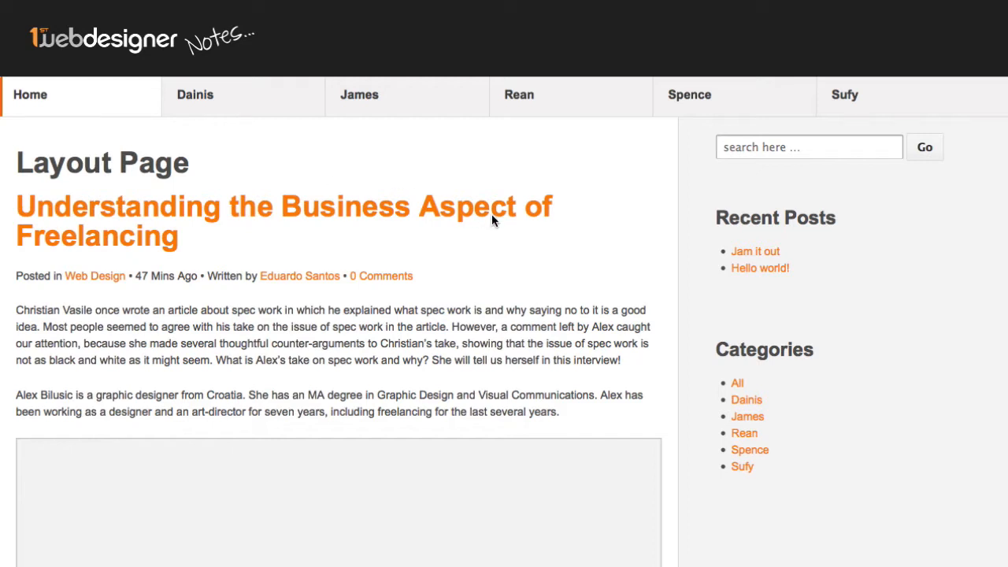
mouse_move(595, 166)
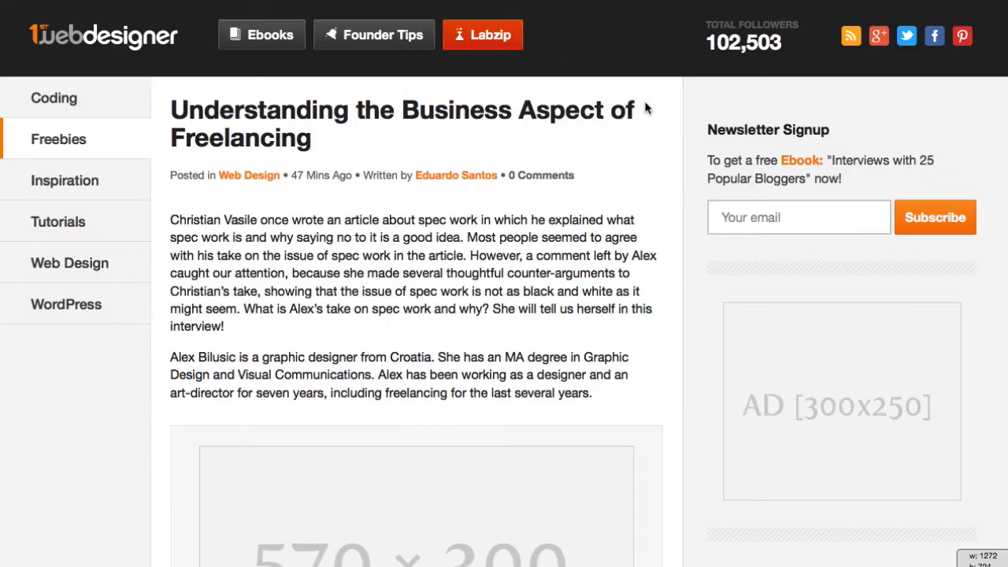
mouse_move(649, 167)
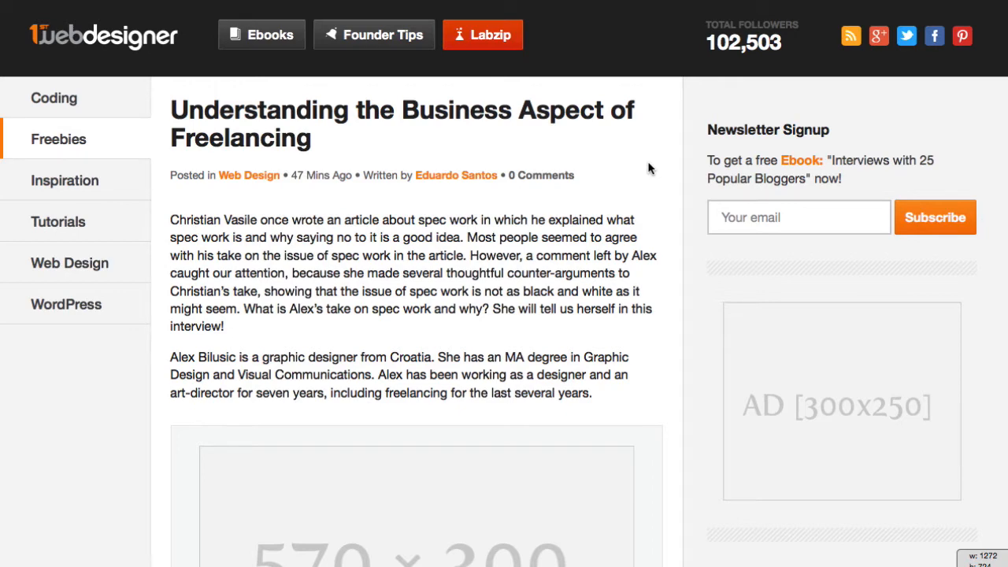
mouse_move(617, 144)
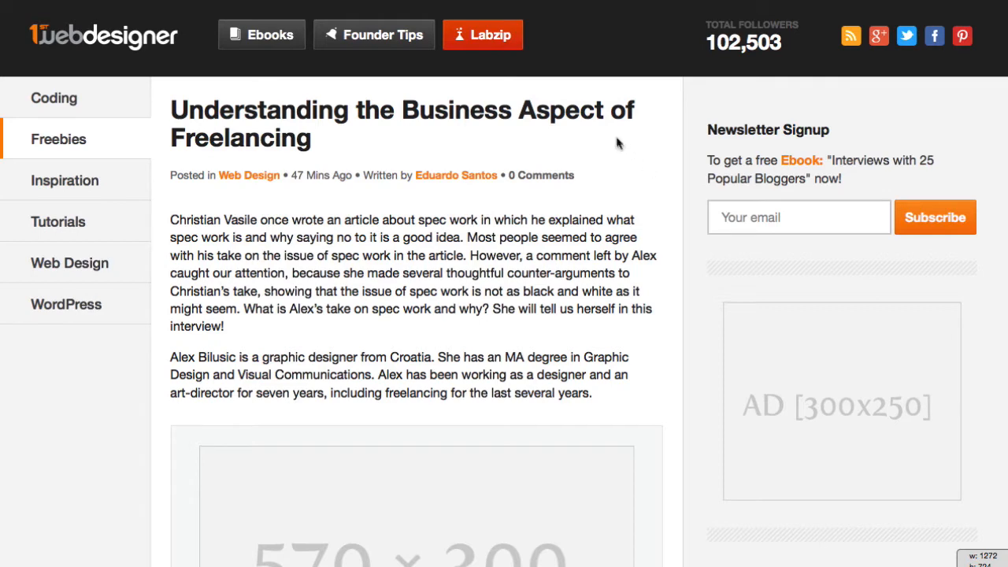
mouse_move(469, 189)
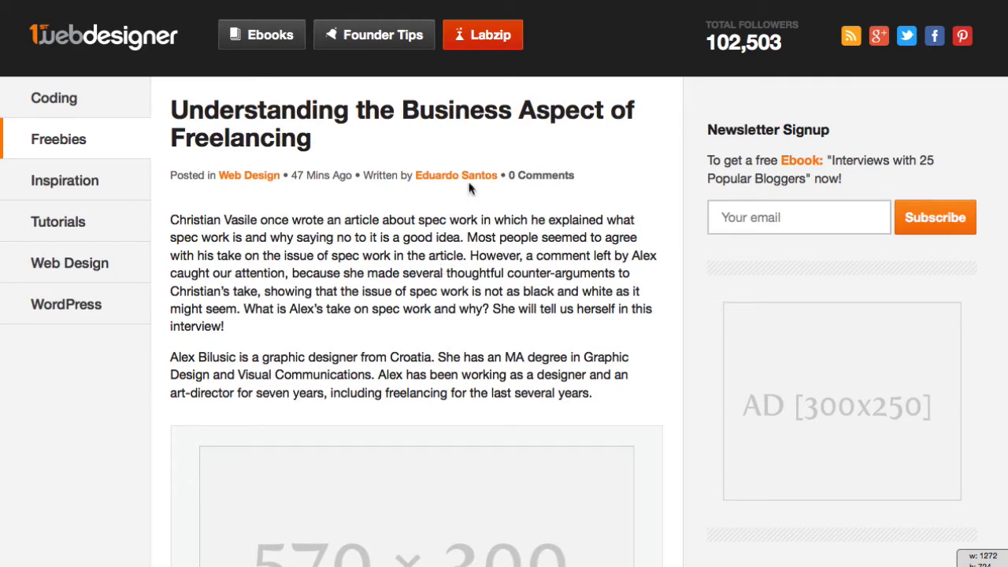
mouse_move(589, 236)
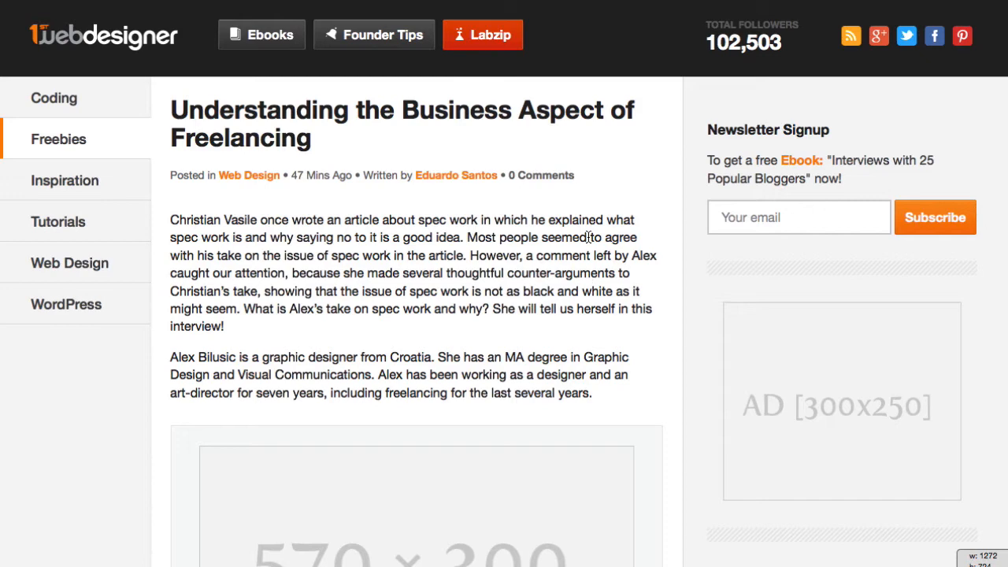
mouse_move(866, 183)
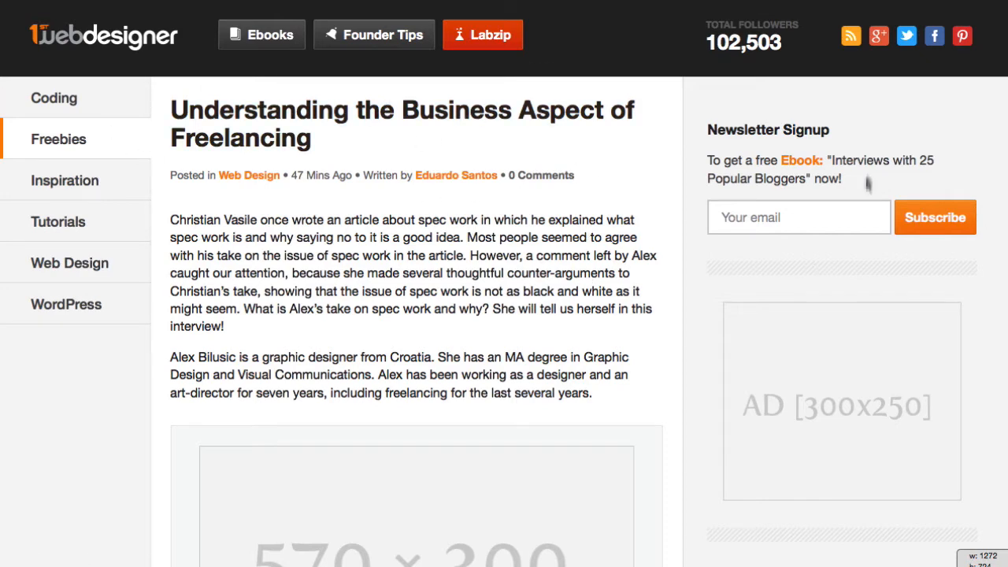
mouse_move(96, 86)
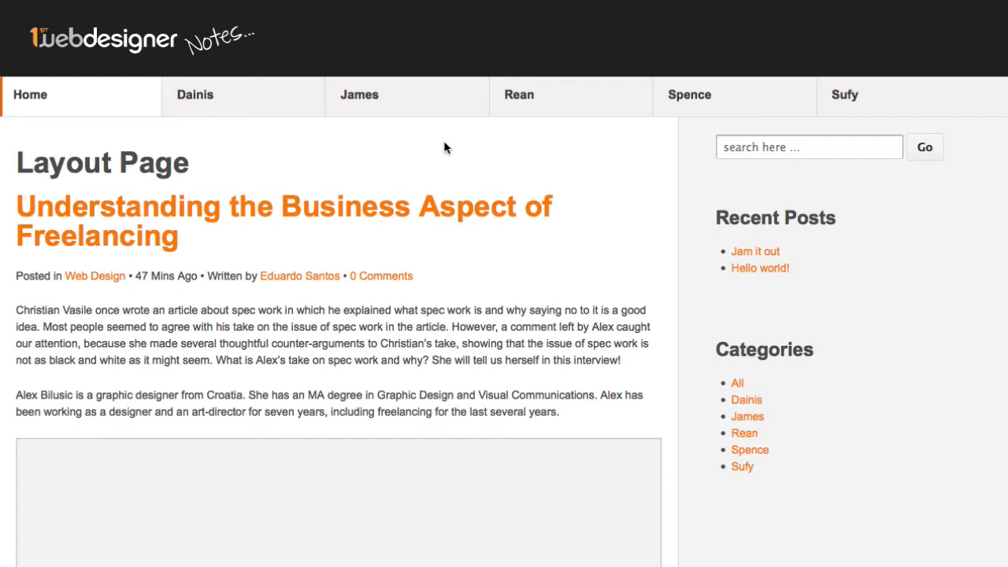
mouse_move(606, 346)
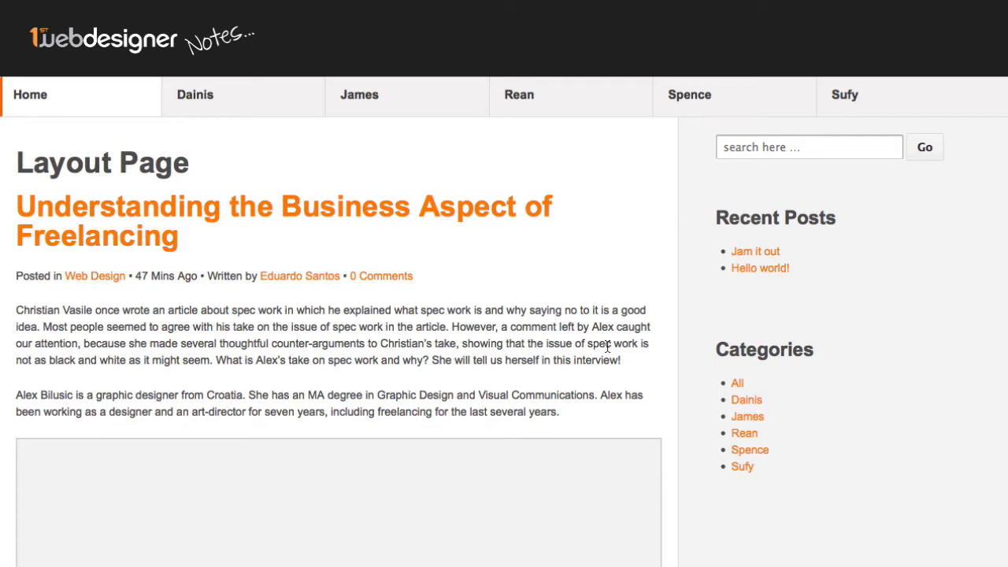
mouse_move(564, 271)
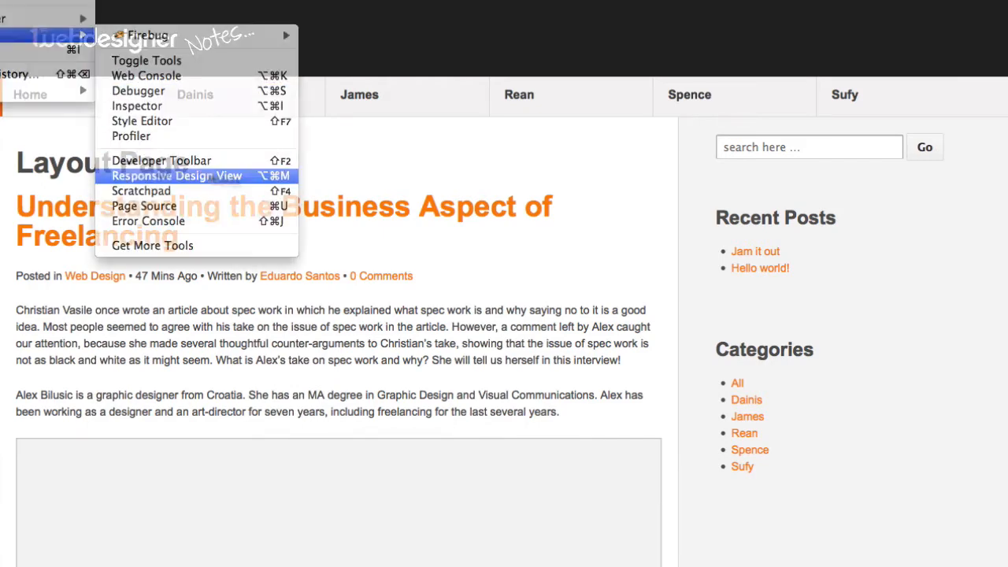
Step: Turn on Responsive Design View and preview the Notes page at 320x480, then 768x1024
click(175, 177)
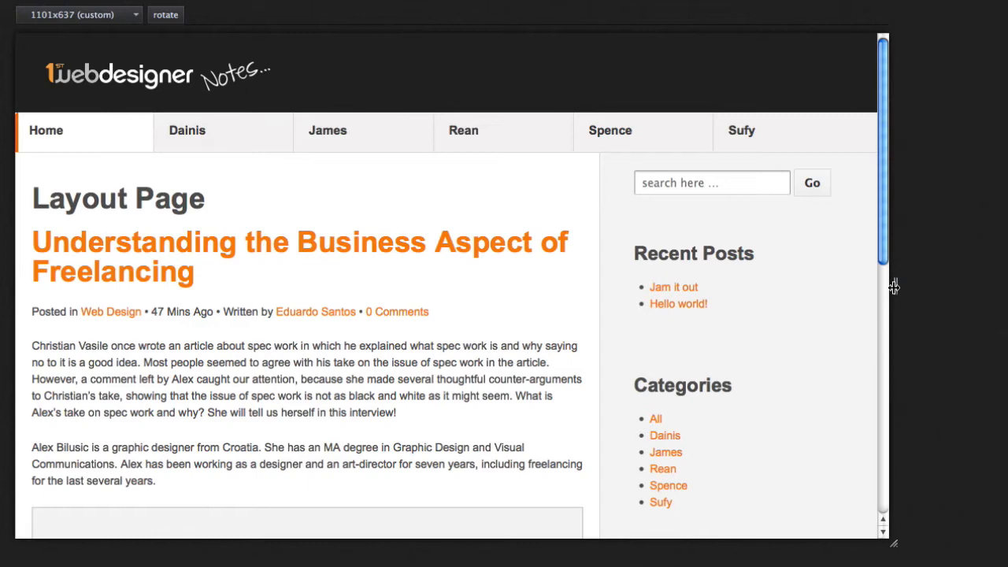
click(75, 14)
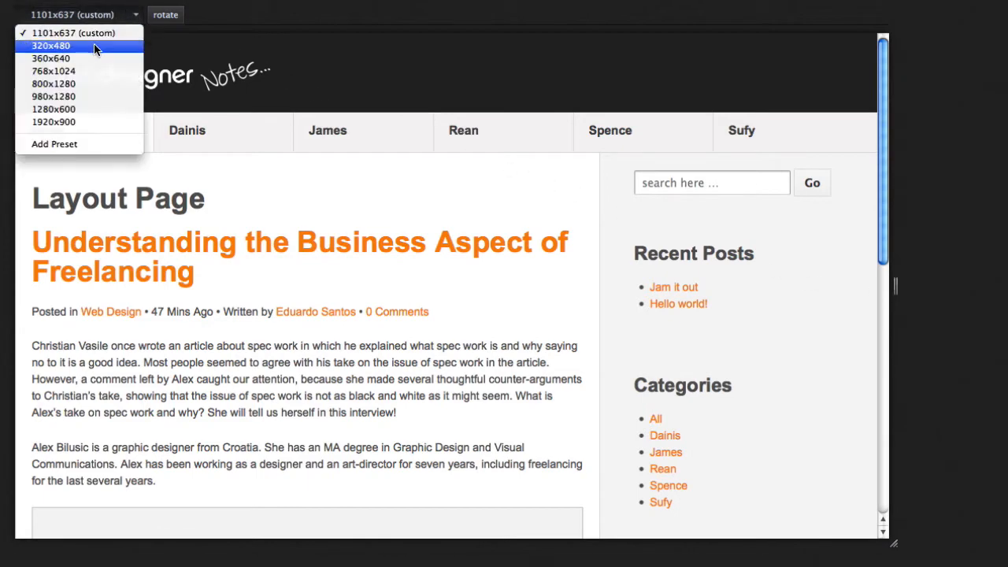
click(51, 44)
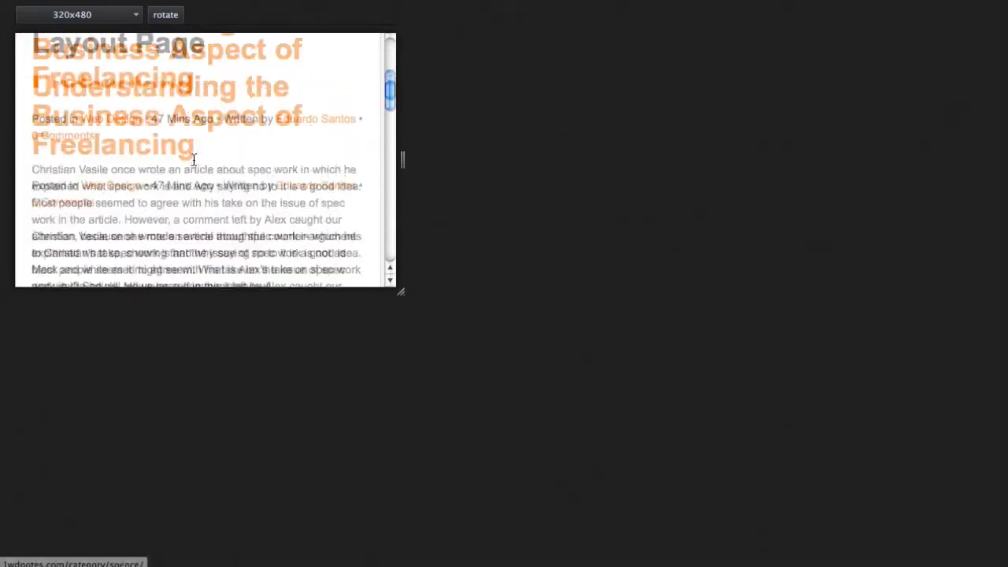
click(75, 14)
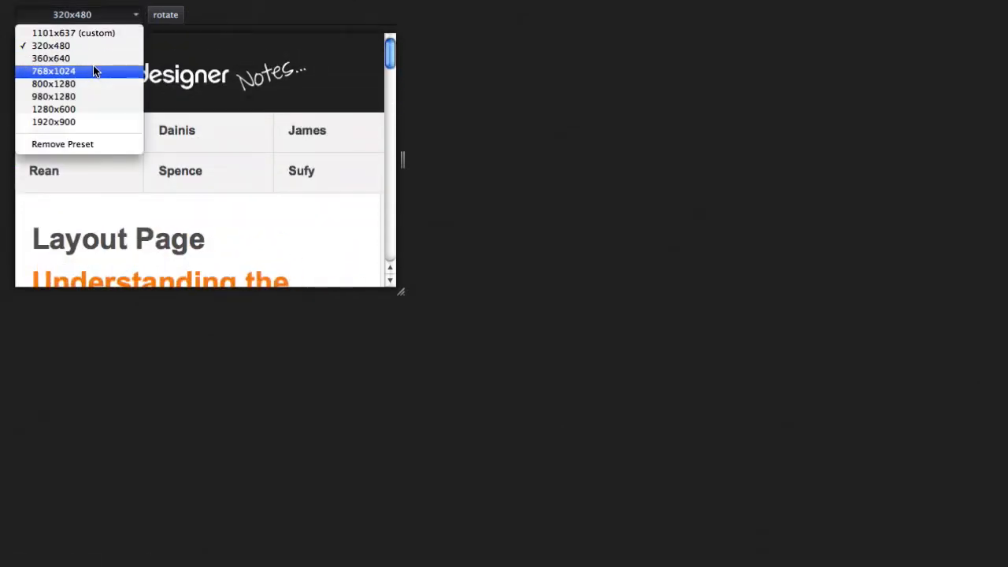
click(54, 71)
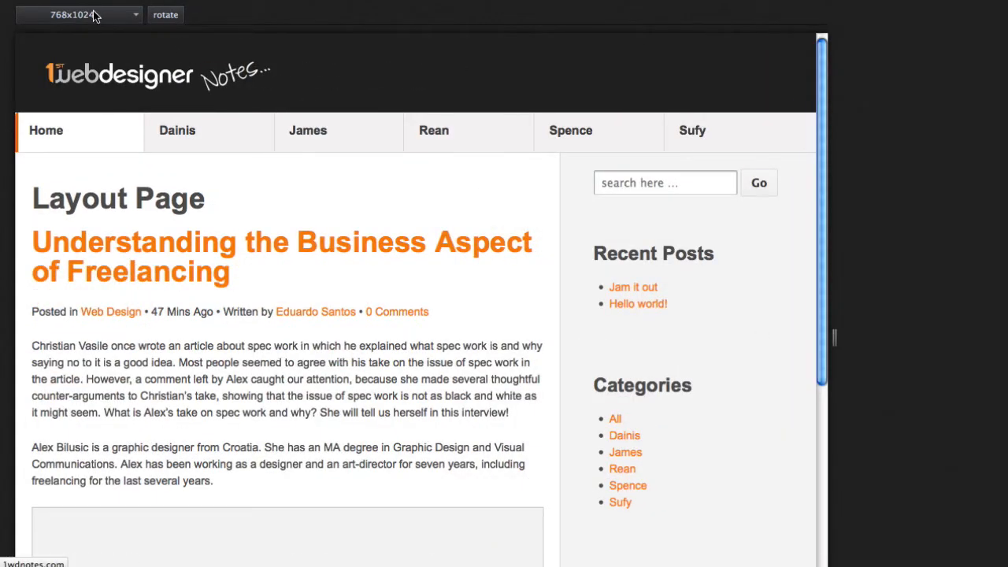
click(78, 14)
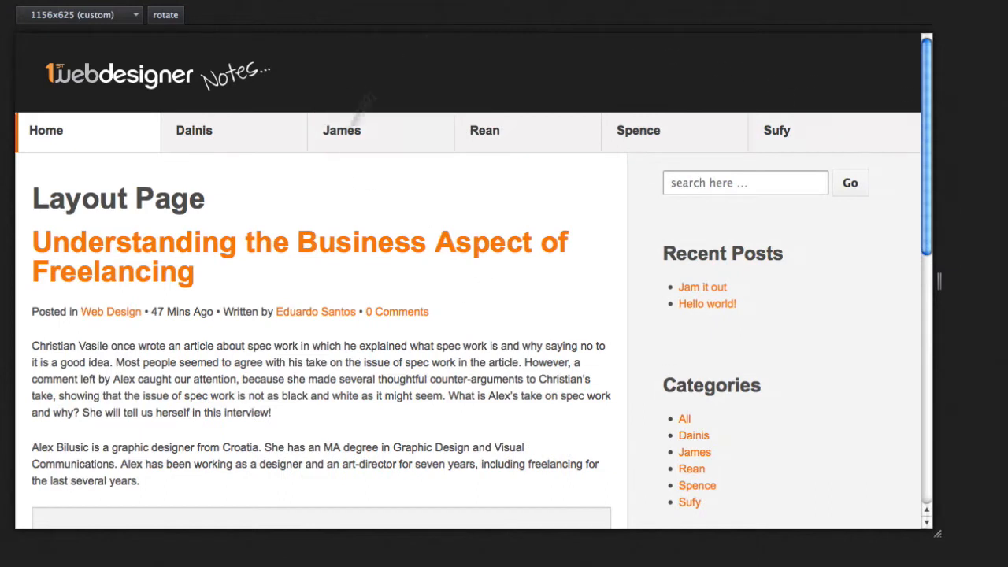
mouse_move(937, 532)
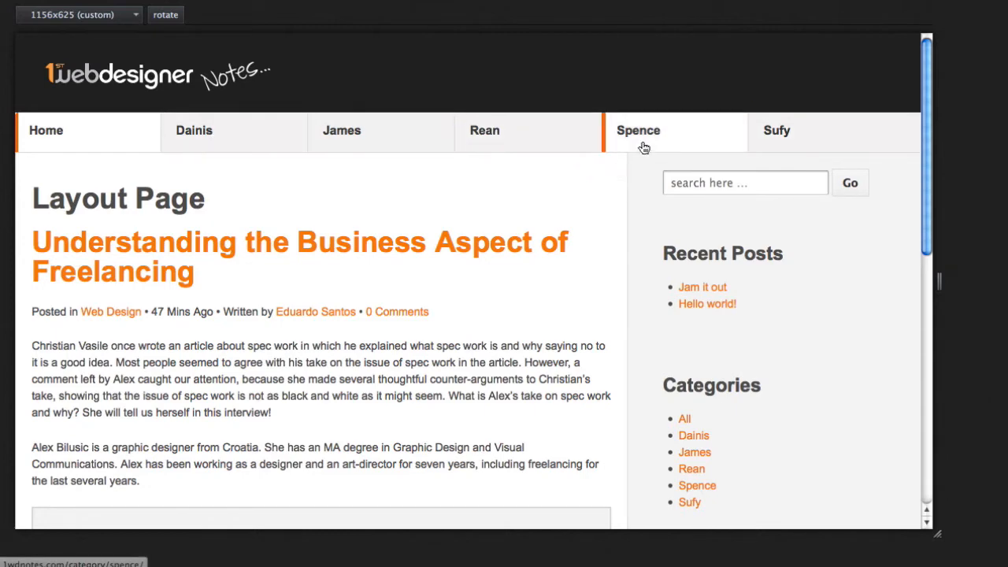
click(638, 129)
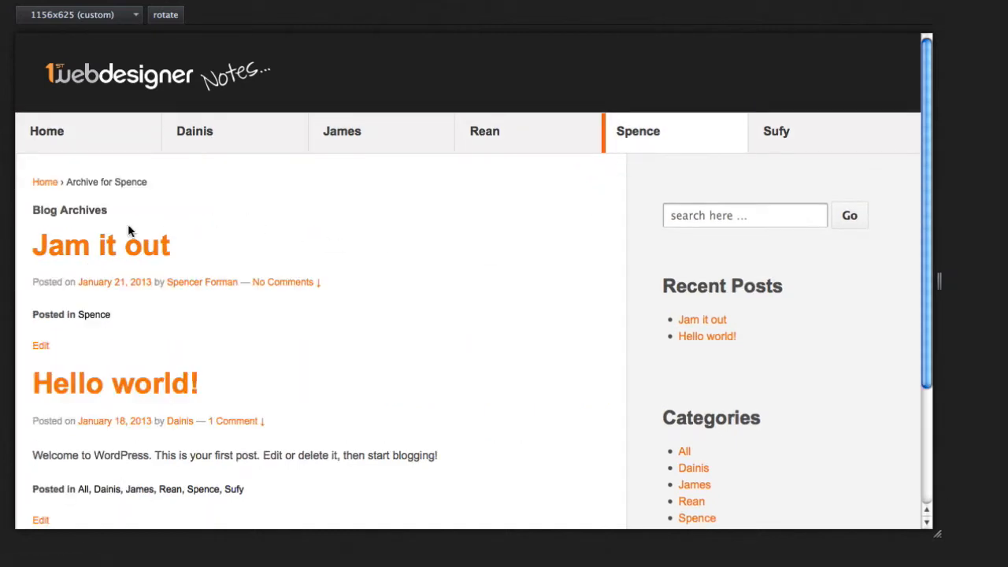
click(101, 246)
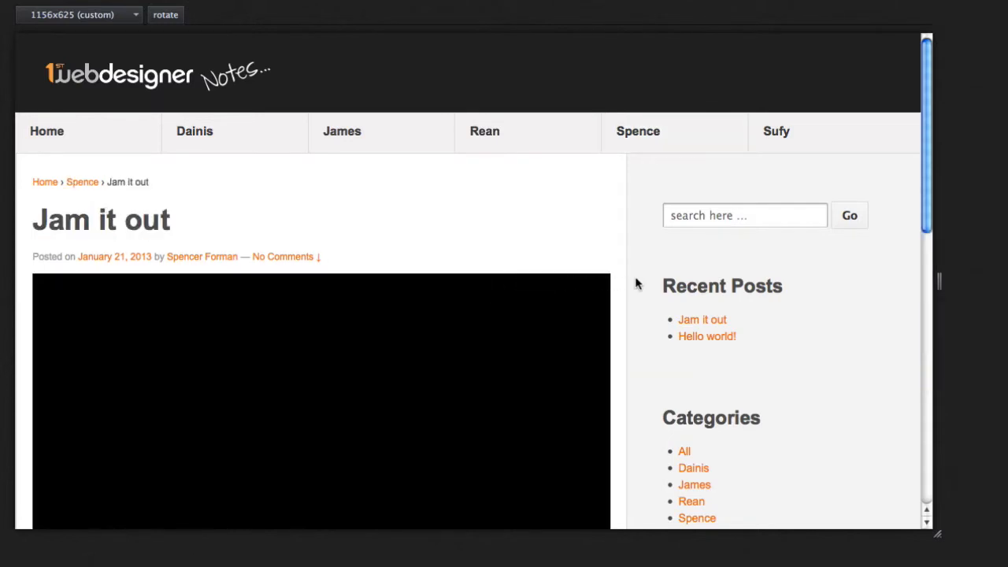
scroll(down, 3)
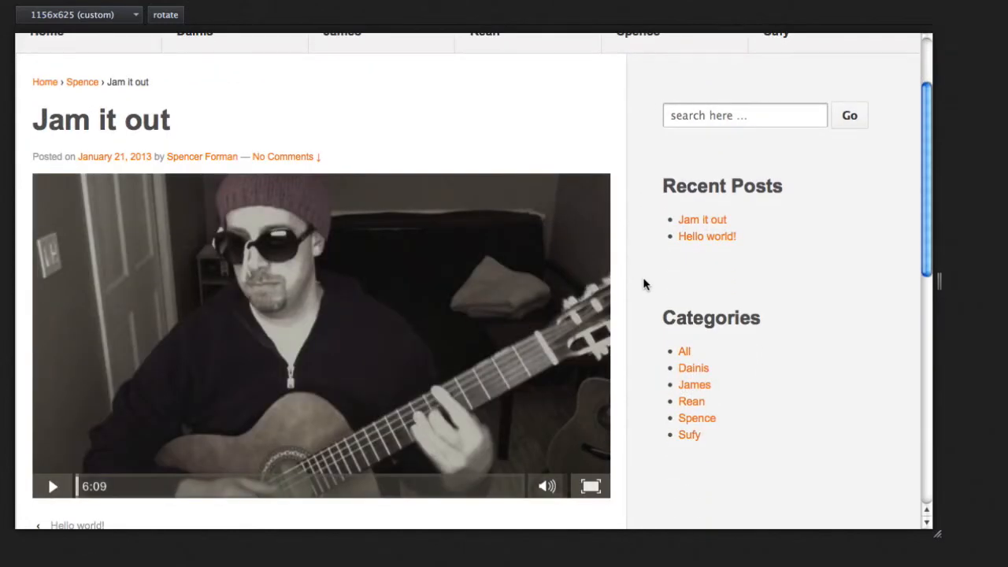
scroll(up, 3)
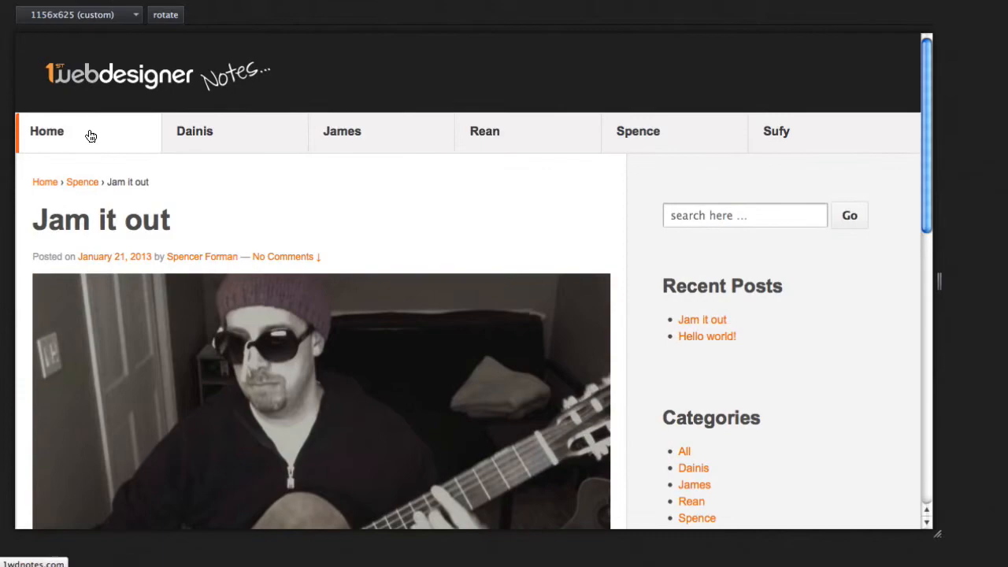
click(45, 131)
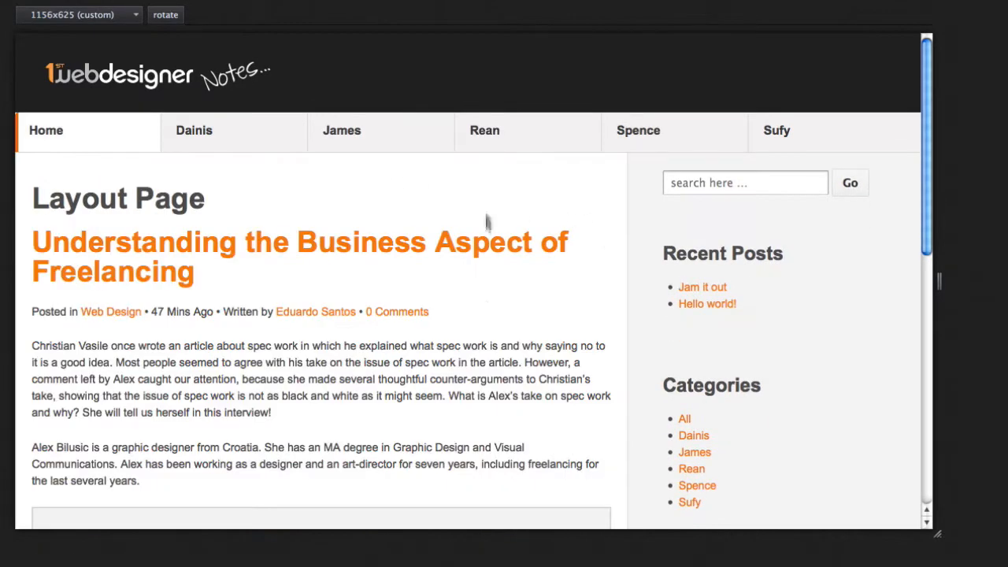
mouse_move(489, 318)
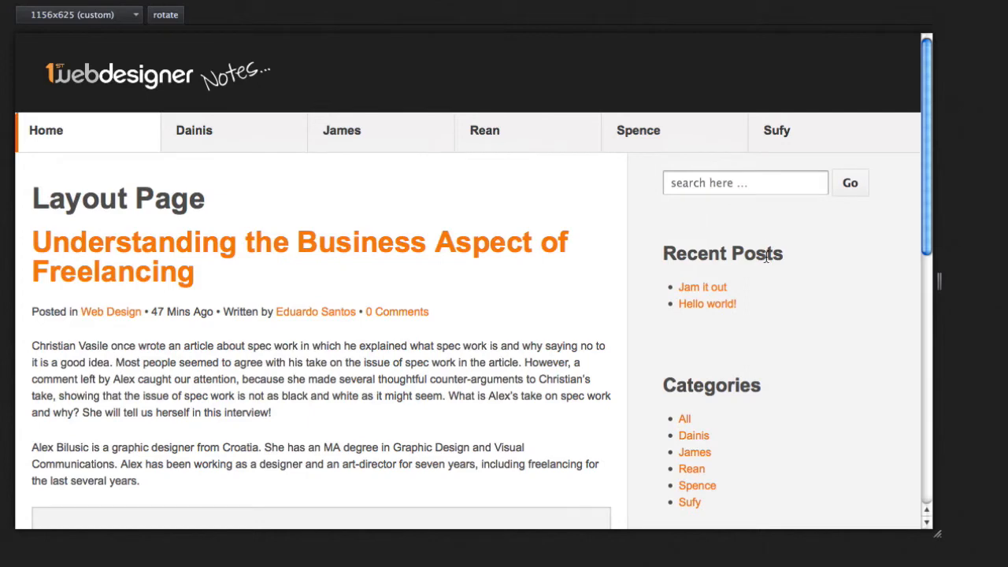
mouse_move(193, 129)
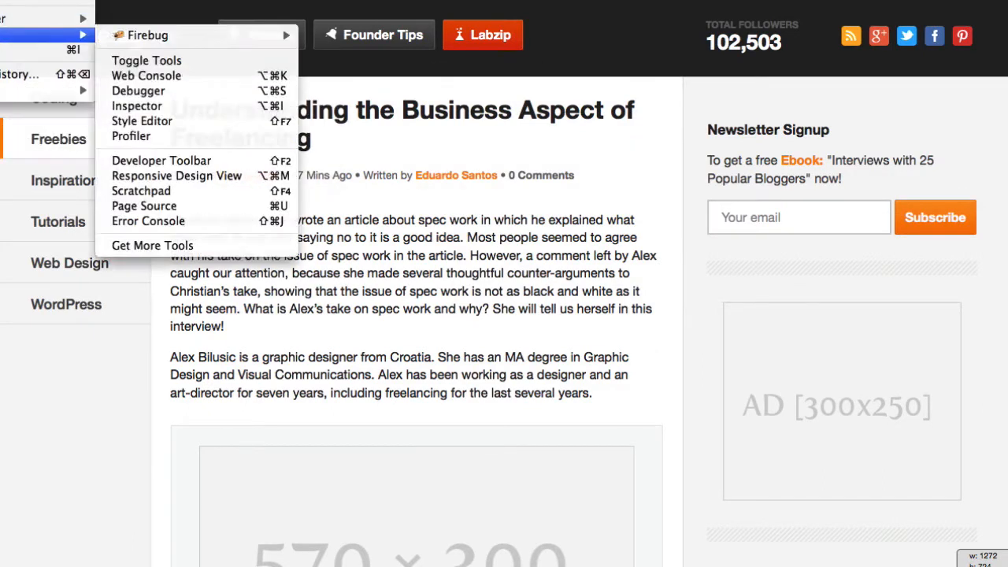
Step: Narrow the responsive preview to about 809 pixels wide and open the Spence category archive
click(176, 177)
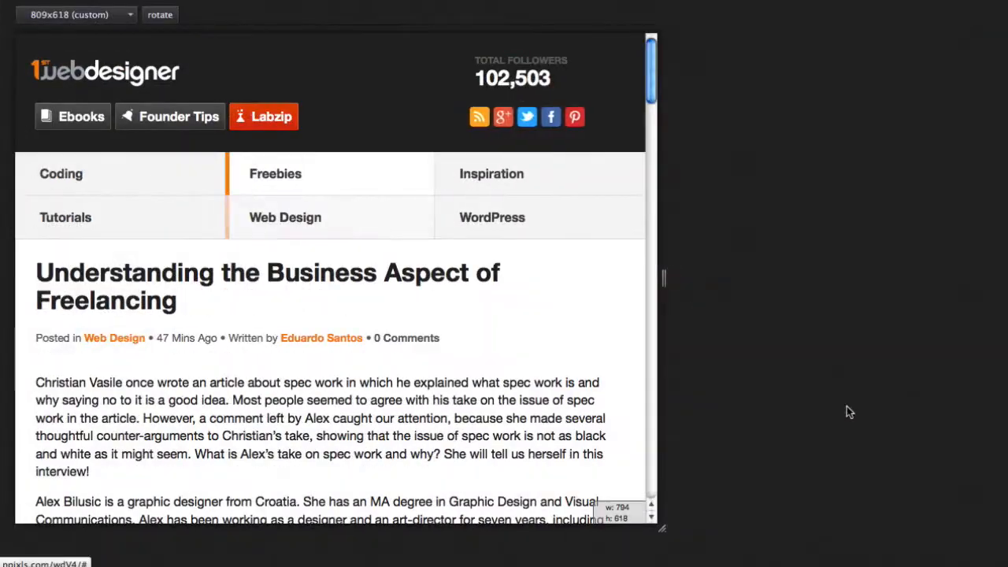
drag(661, 527, 784, 535)
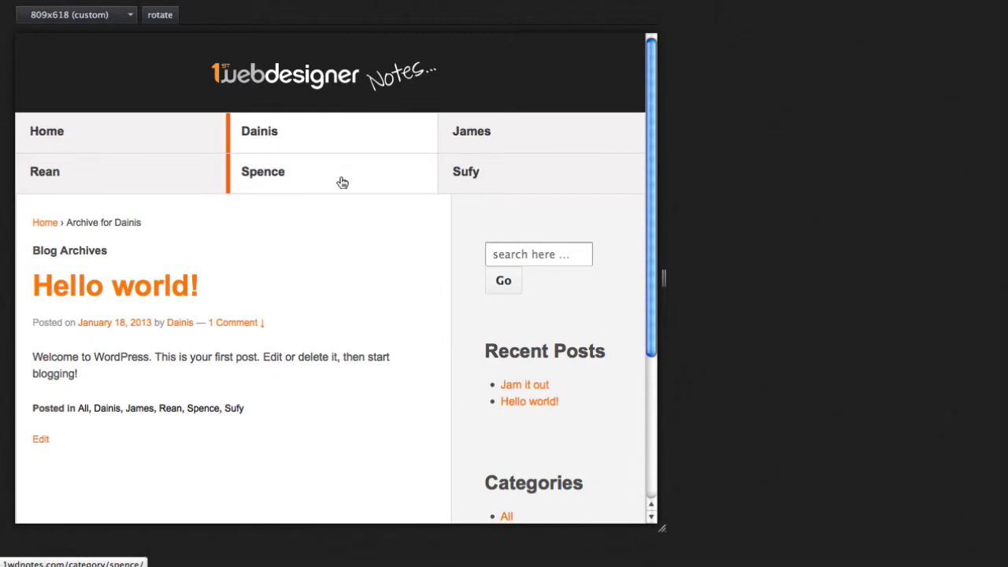
click(261, 171)
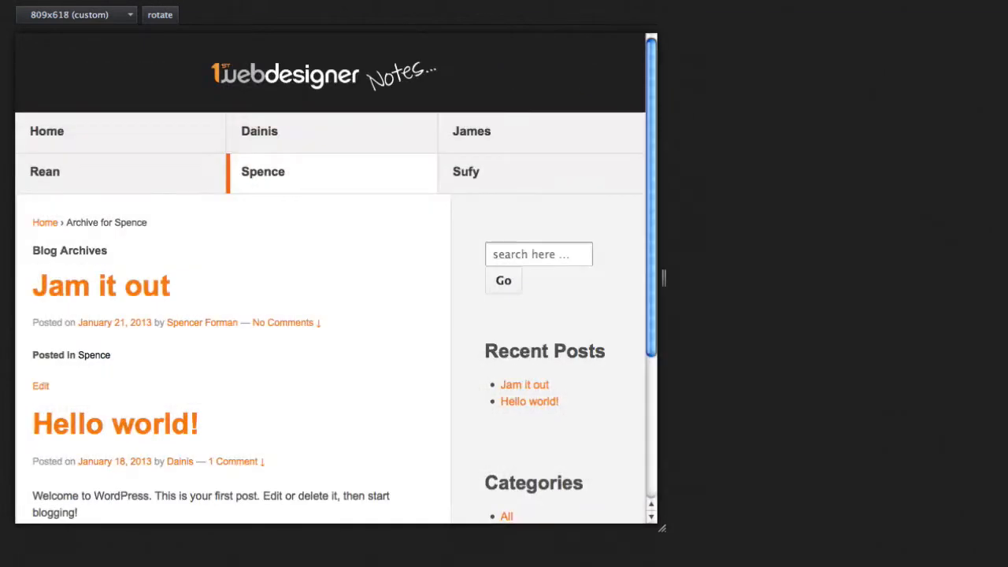
mouse_move(664, 527)
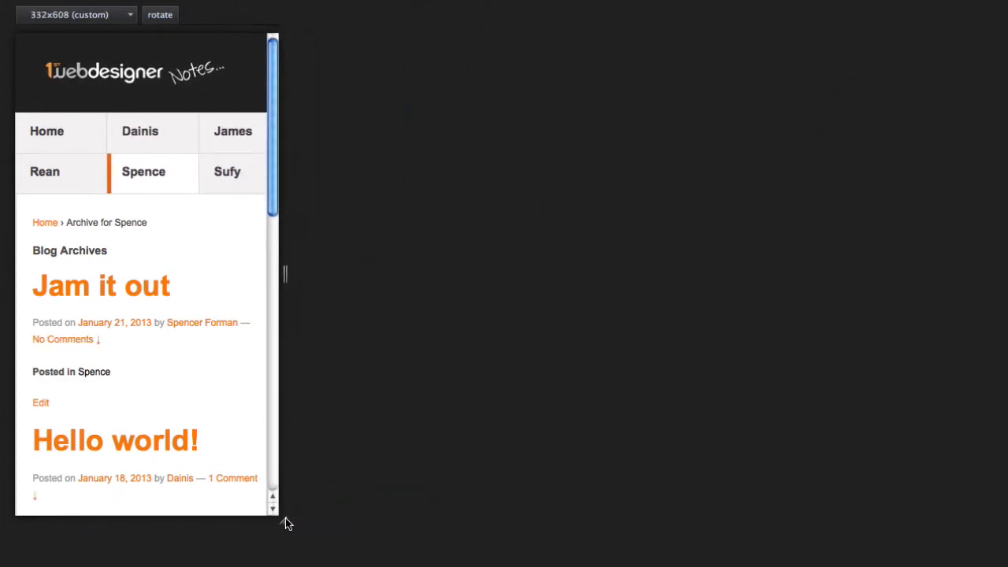
Step: Switch the preview to the 320x480 phone preset and scroll through the Jam it out post
click(75, 14)
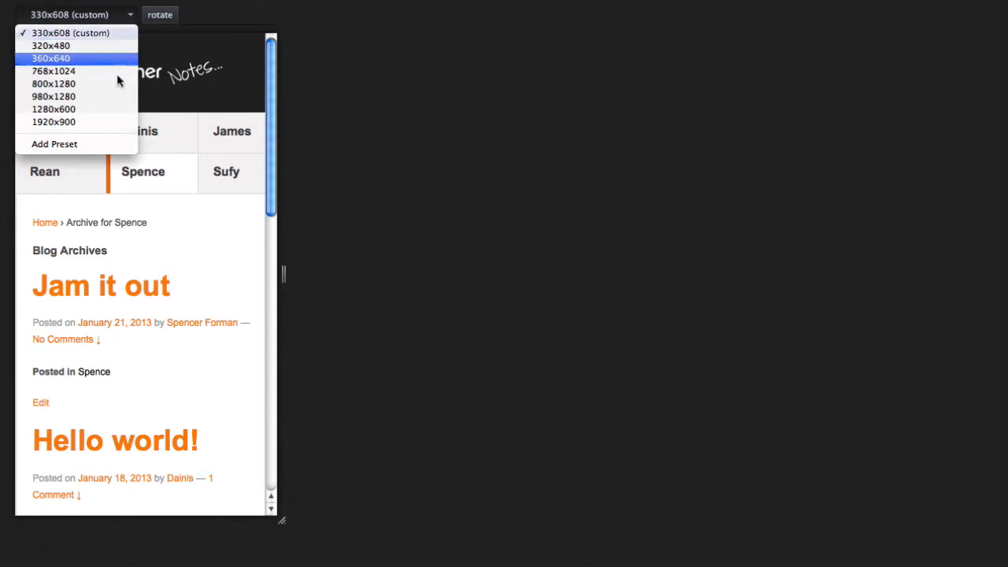
click(50, 44)
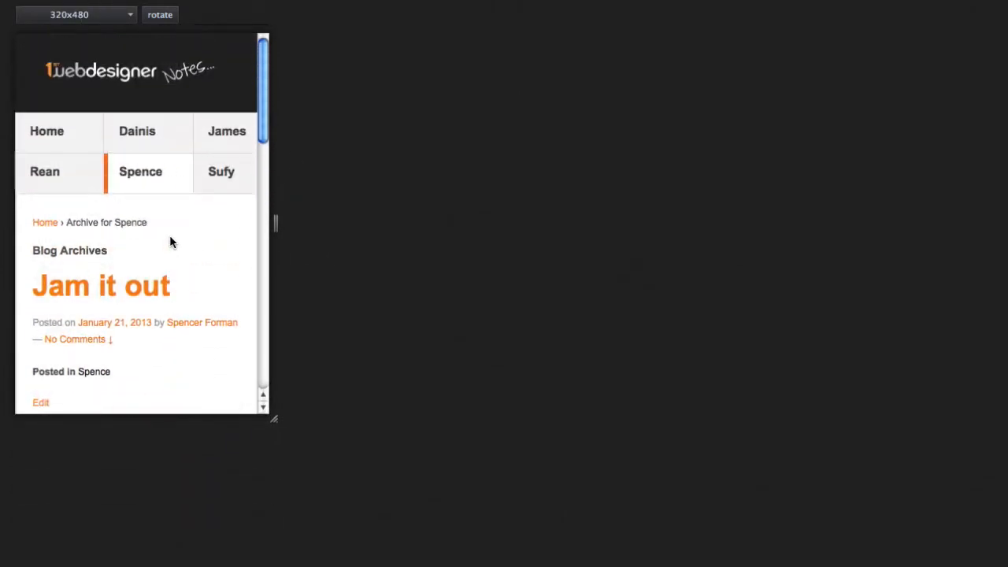
scroll(down, 3)
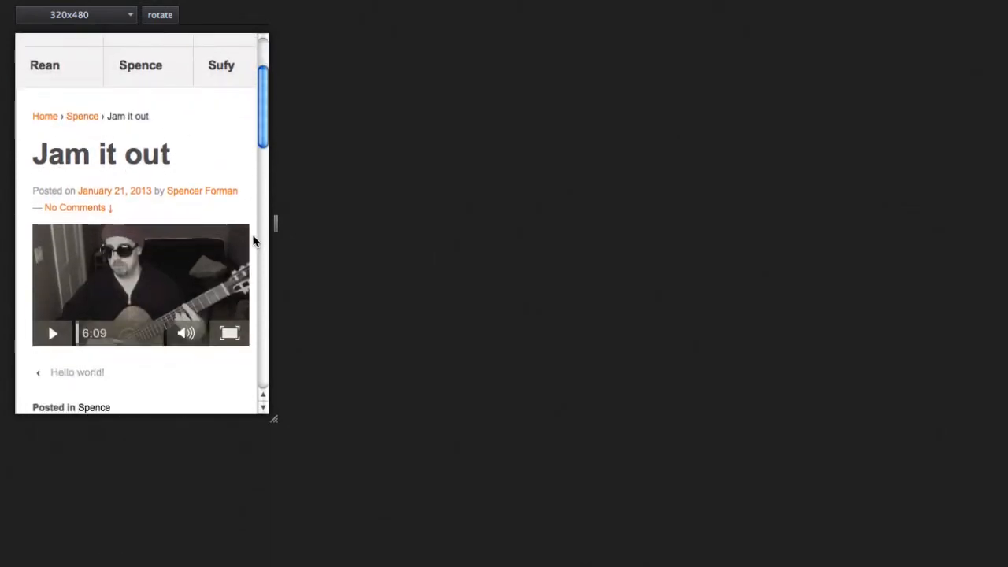
mouse_move(246, 211)
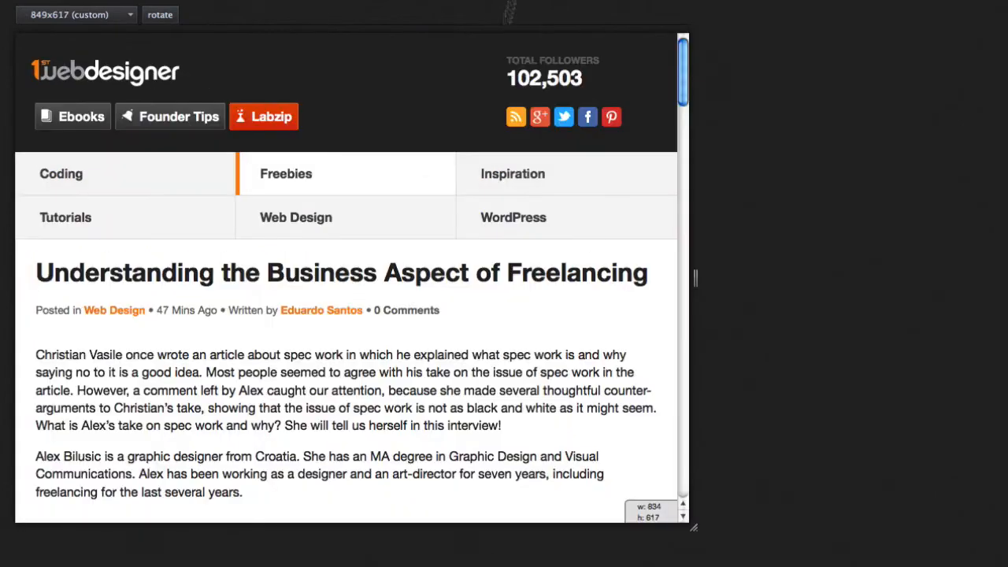
Step: Drag the preview wider to about 1047 pixels so the category tabs become a vertical side list
drag(693, 526, 793, 526)
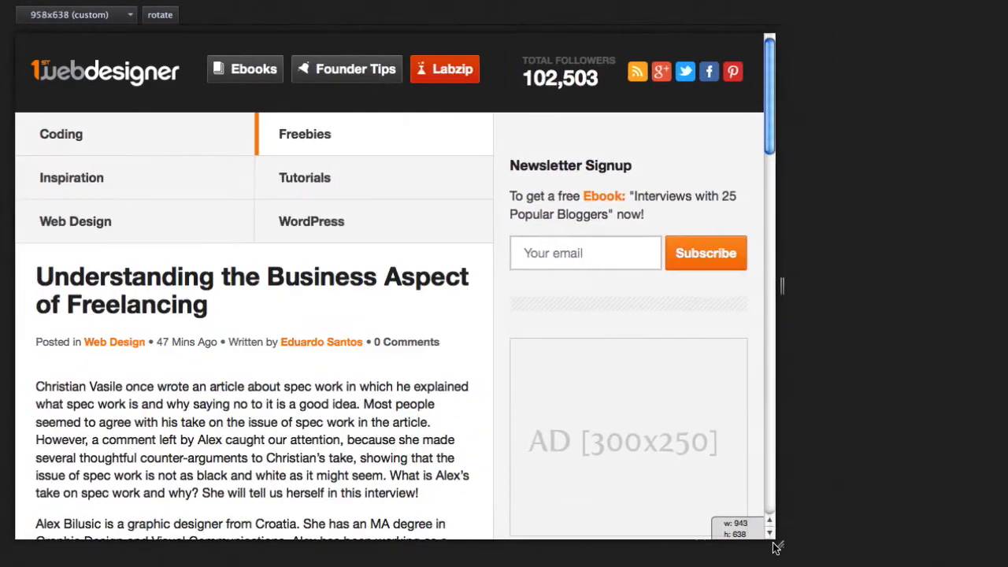
drag(775, 545, 712, 542)
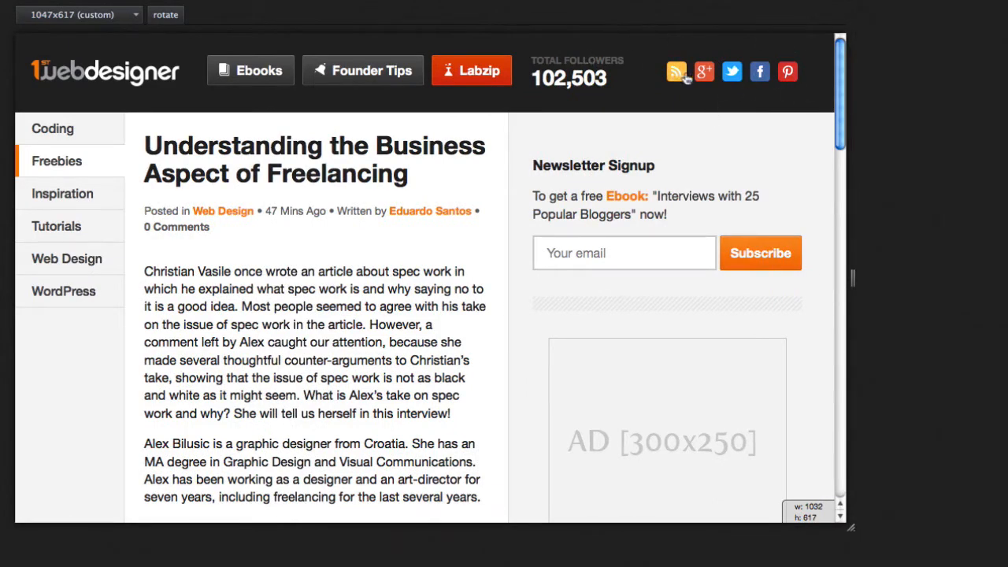
mouse_move(677, 73)
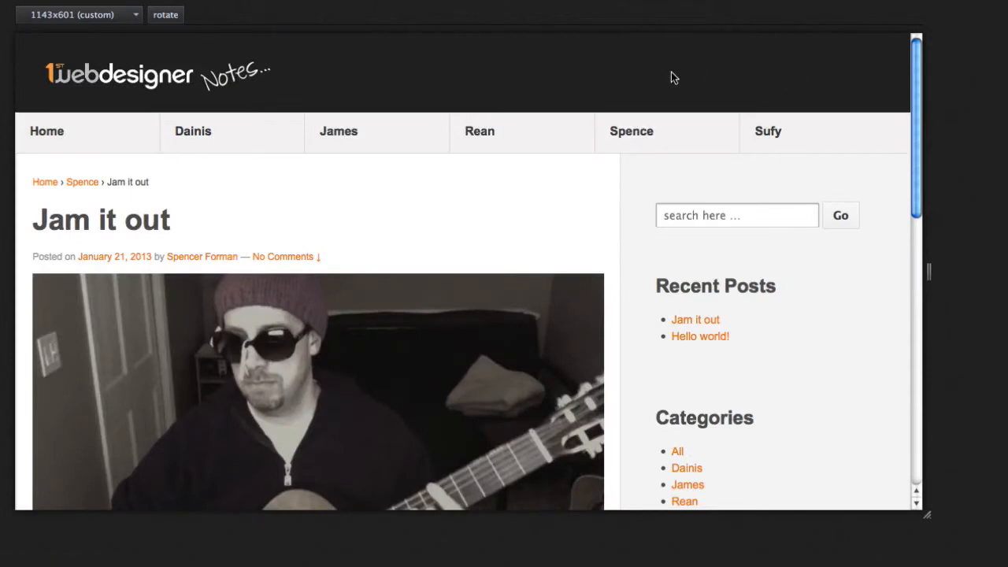
mouse_move(743, 244)
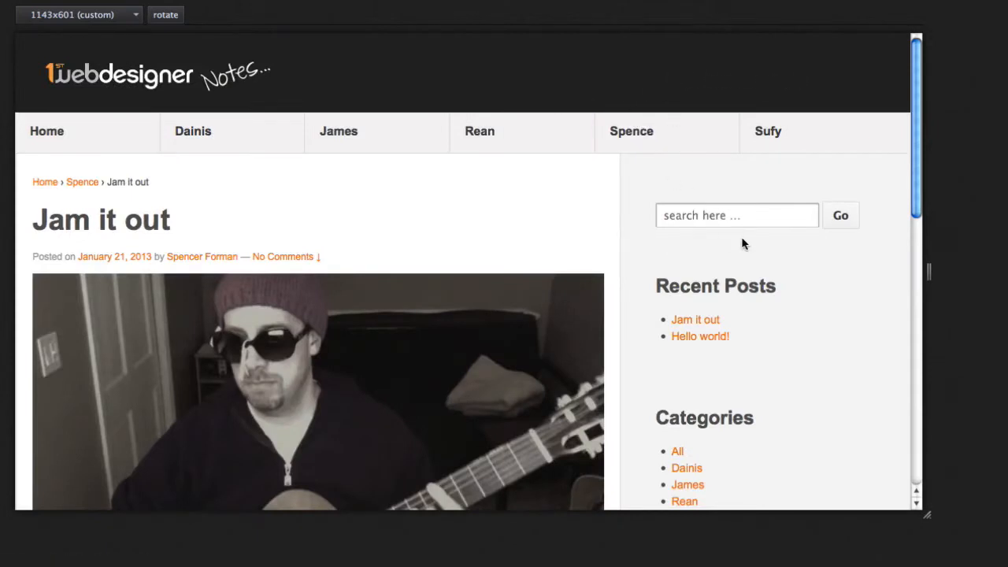
Step: Scroll through the Jam it out post at 1143x601, then go to the 1WD Notes home page
scroll(down, 3)
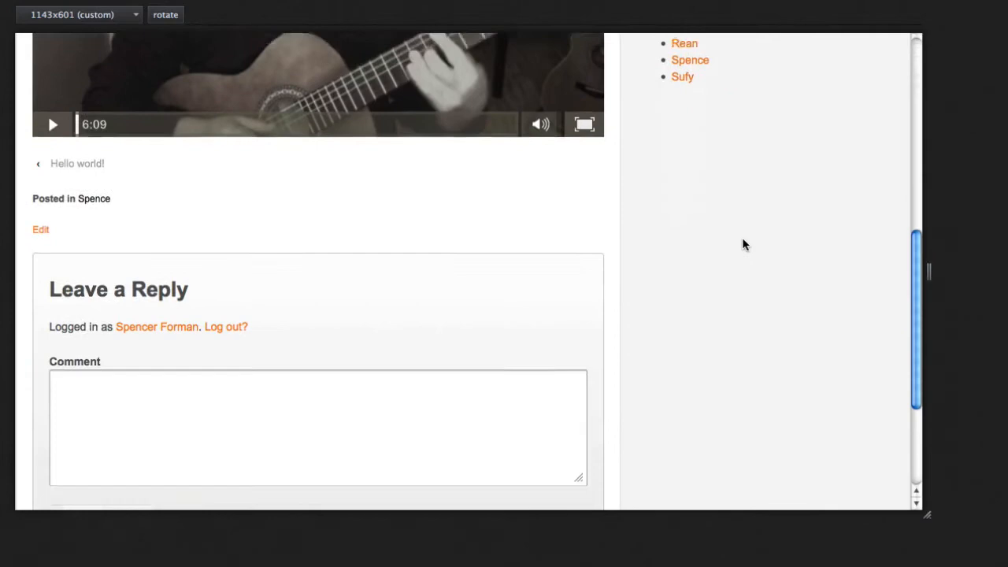
scroll(down, 3)
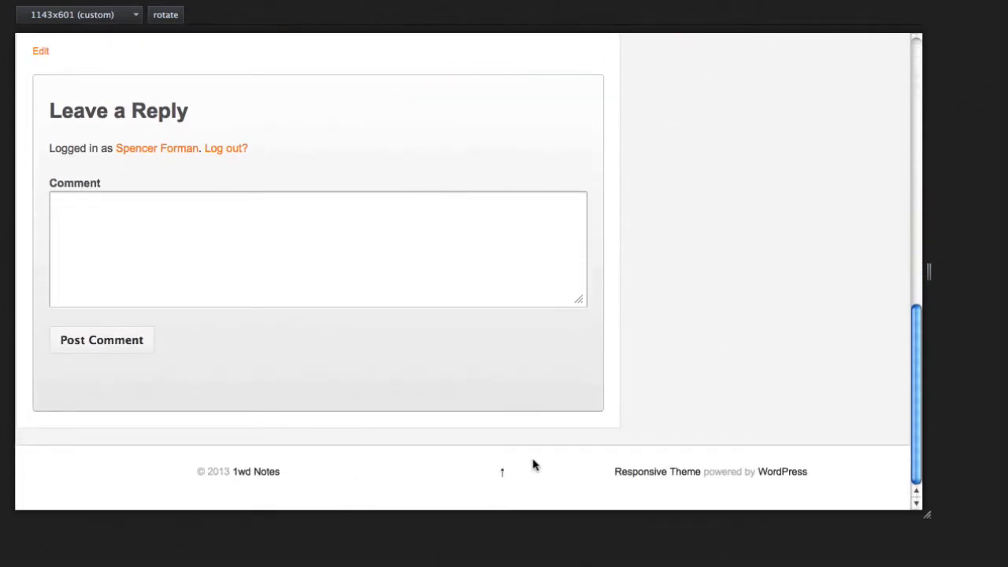
scroll(up, 3)
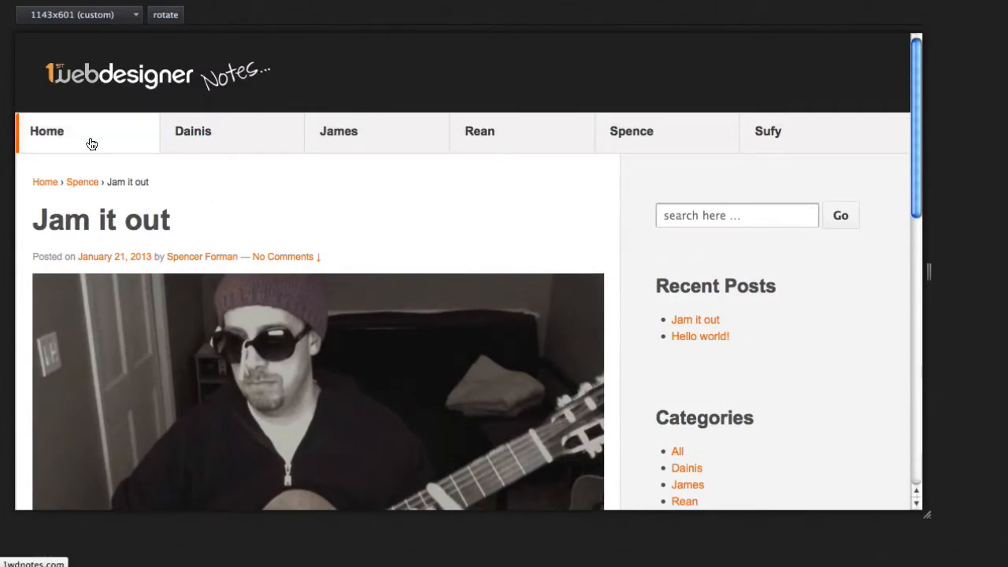
click(45, 130)
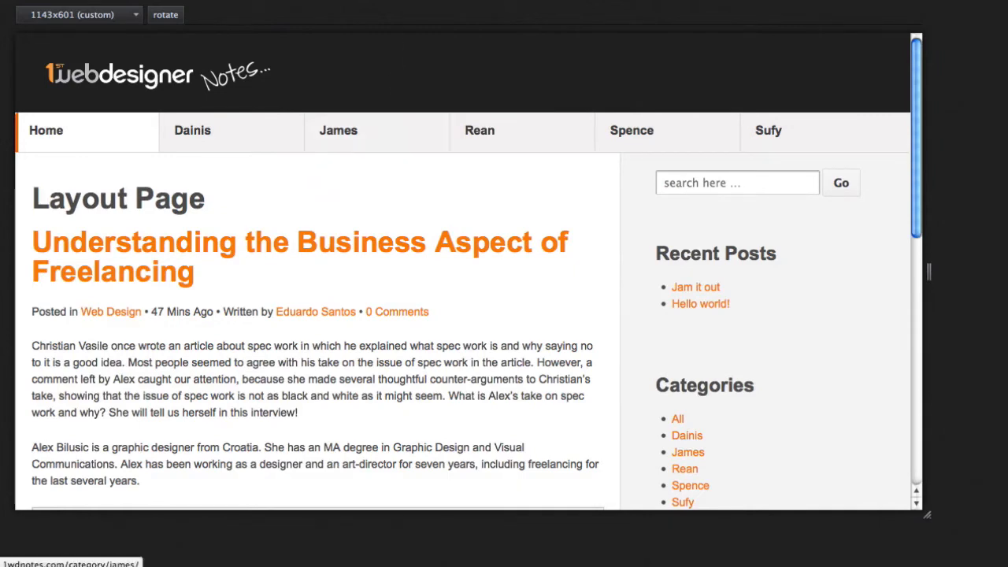
mouse_move(430, 220)
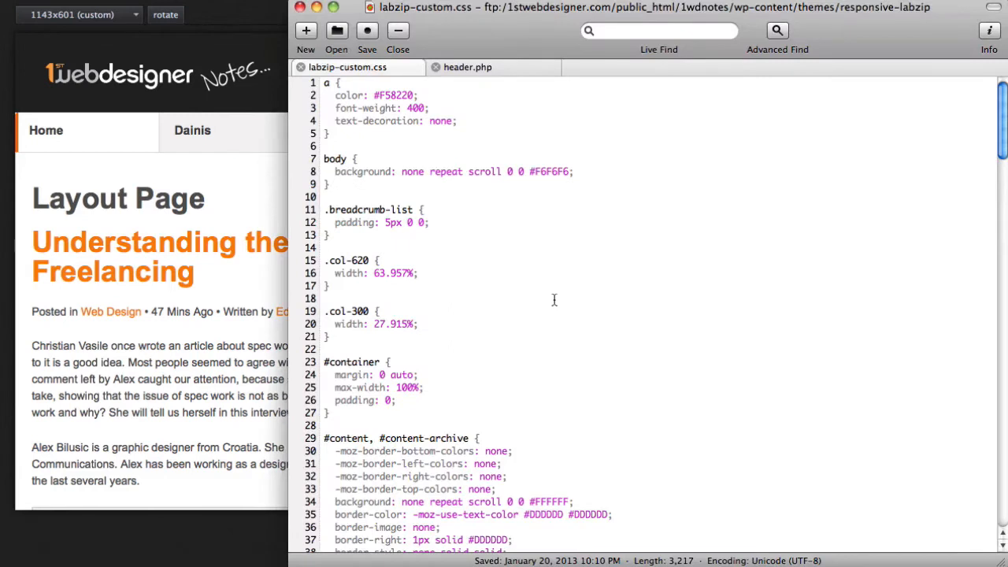
mouse_move(551, 127)
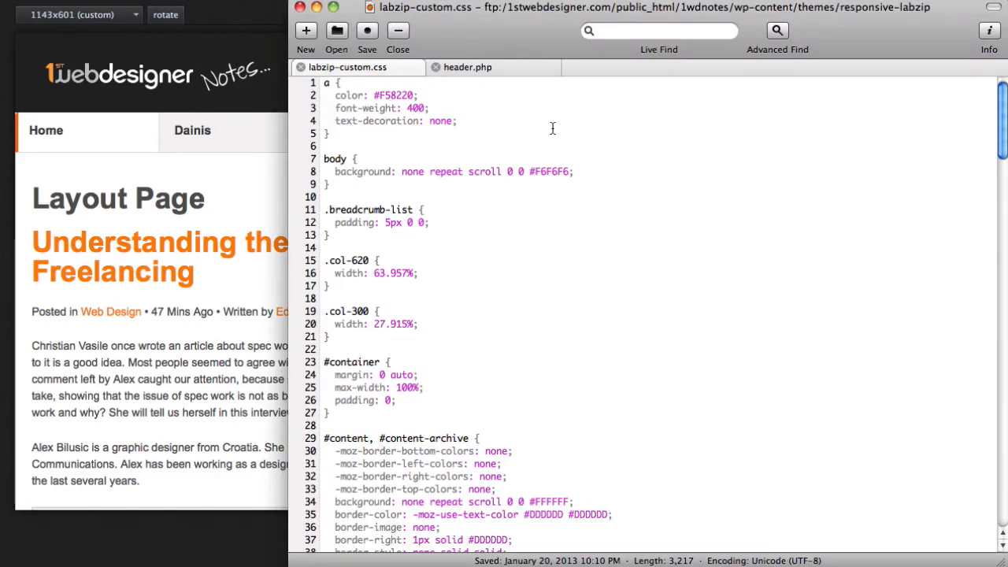
mouse_move(548, 119)
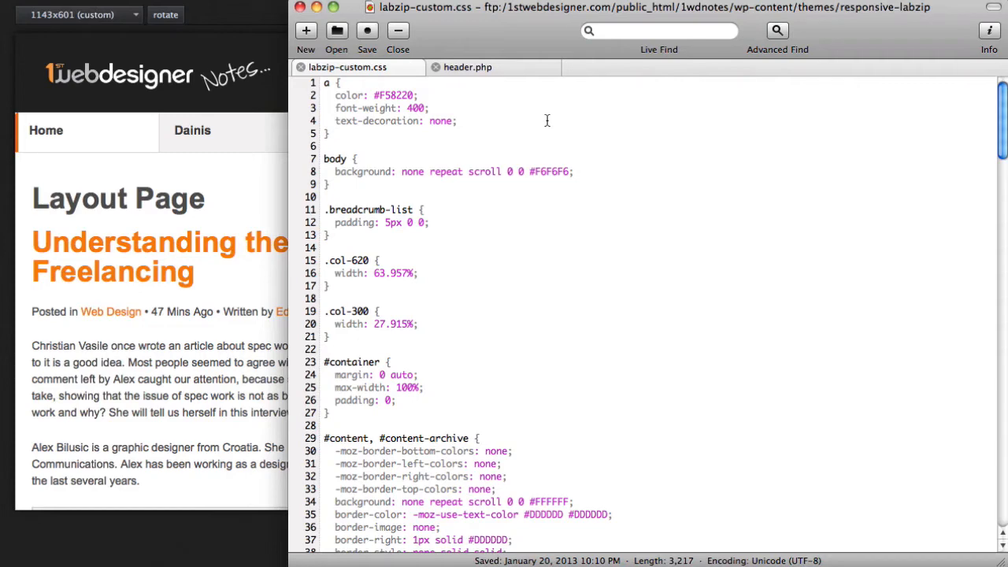
mouse_move(688, 202)
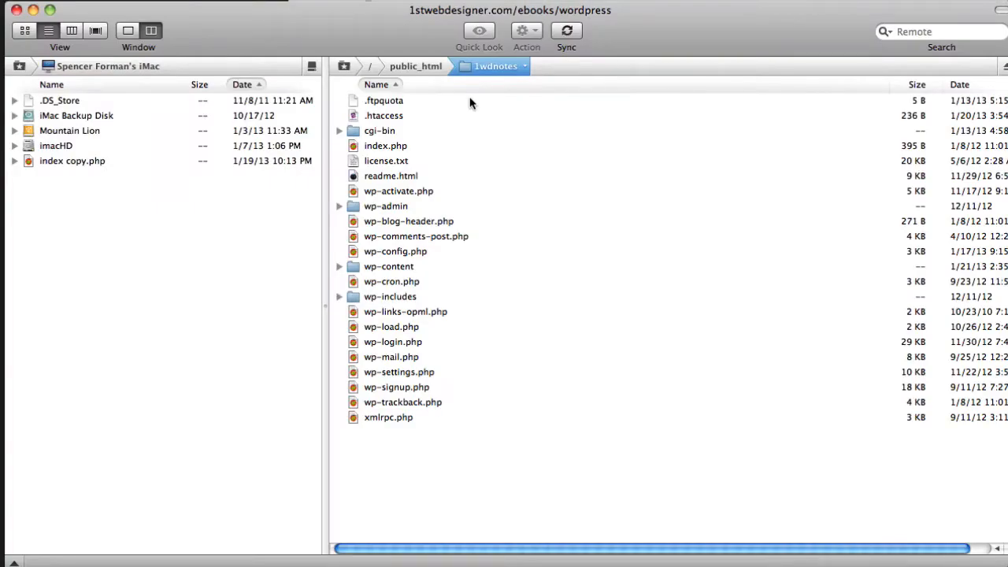
mouse_move(482, 74)
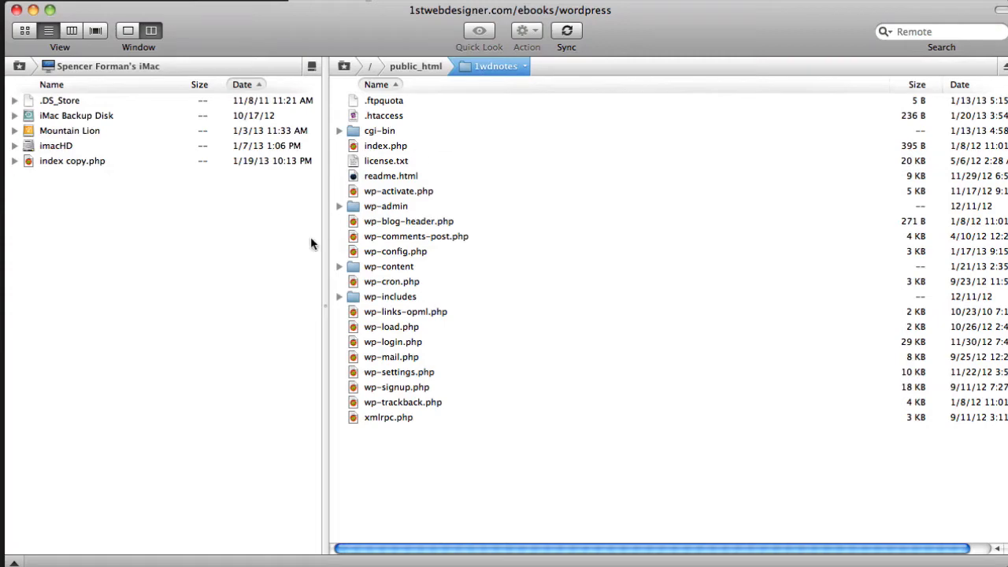
Step: Browse the remote pane into wp-content/themes/responsive-labzip to list the child theme's files
double_click(389, 266)
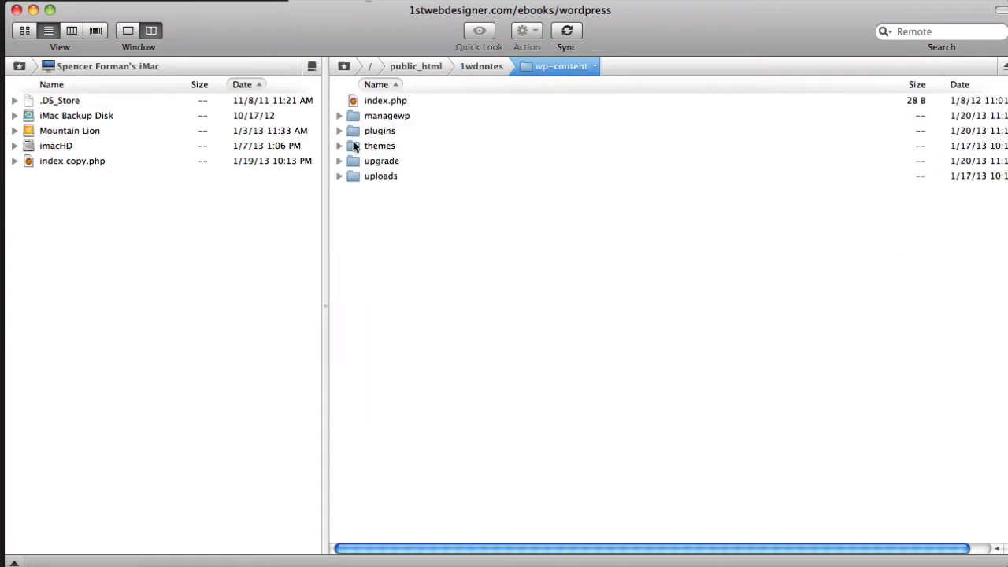
double_click(378, 145)
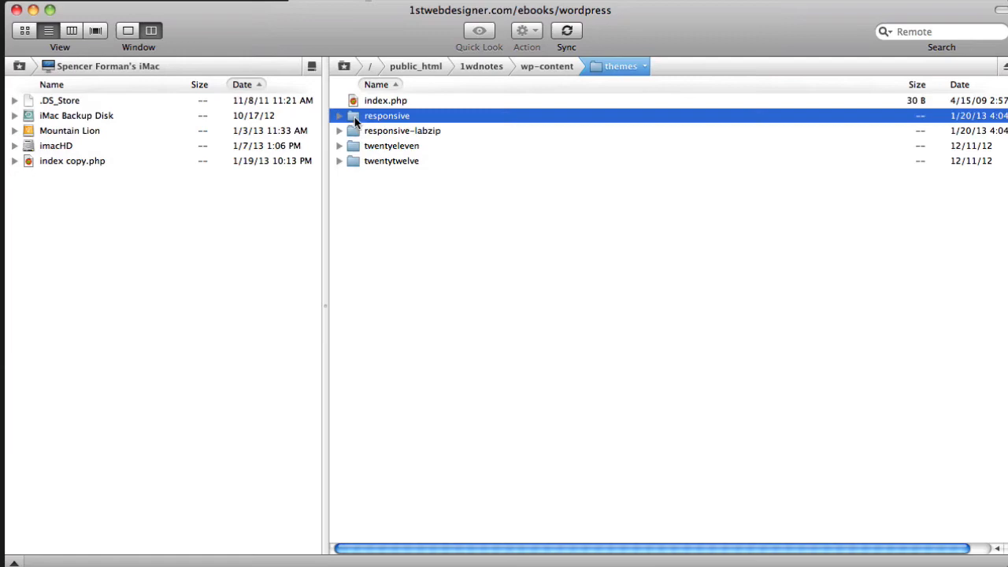
click(402, 129)
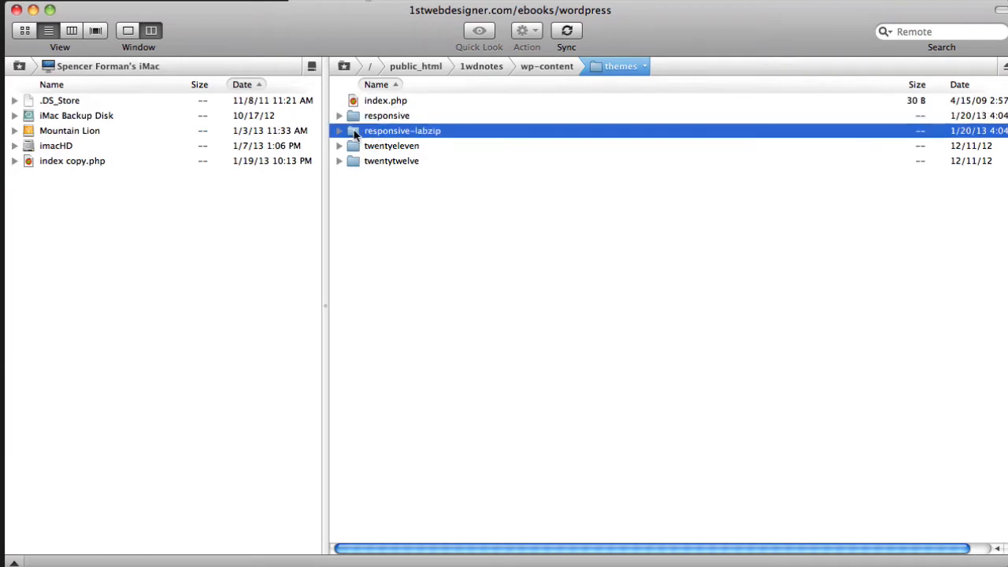
double_click(403, 129)
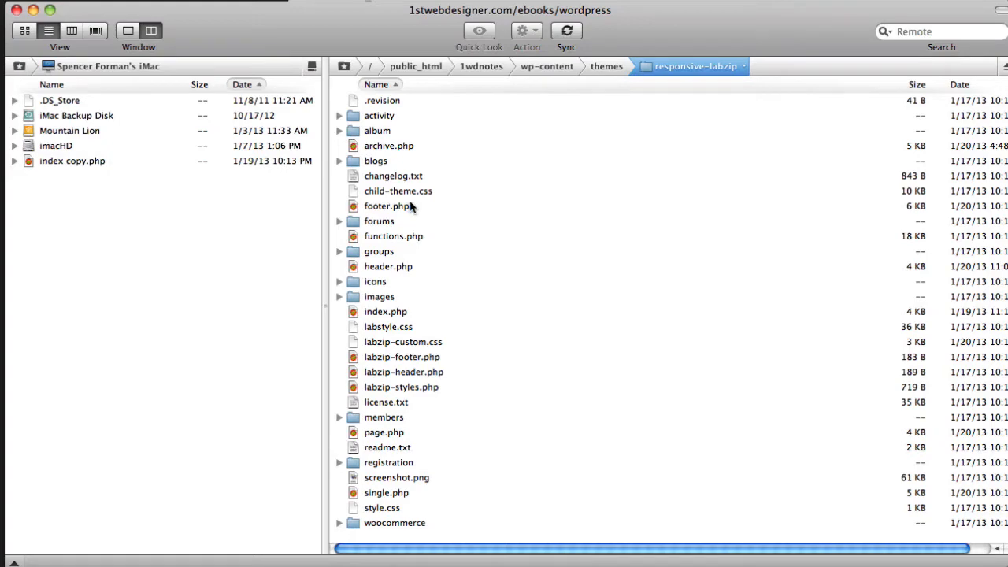
click(388, 266)
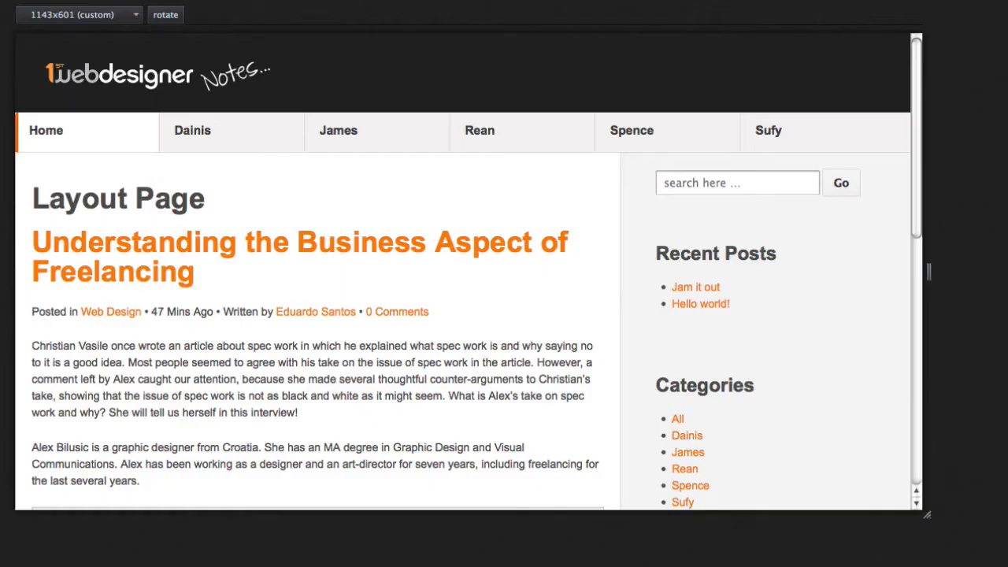
mouse_move(636, 129)
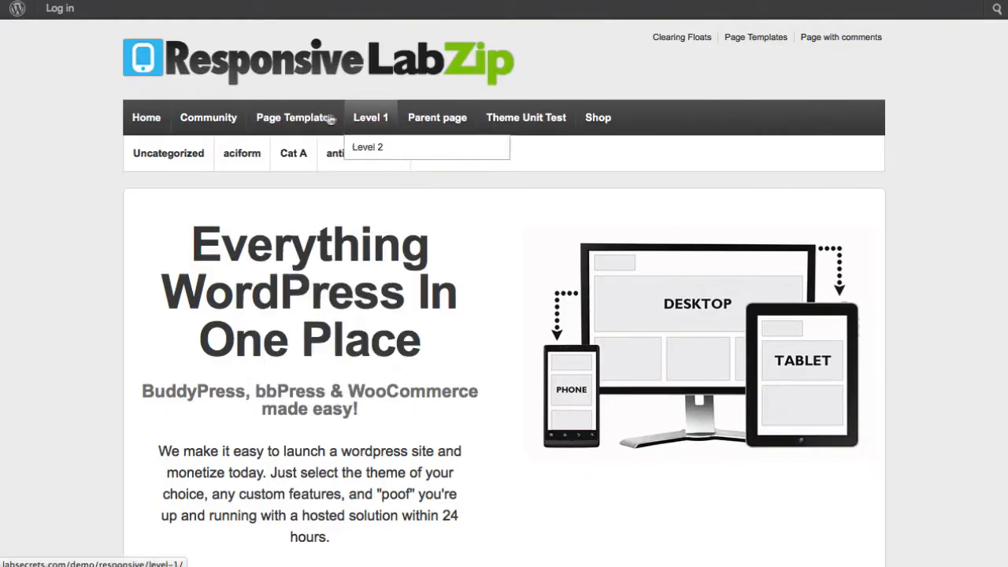
Step: Switch to the Responsive LabZip demo site tab to examine its dropdown navigation
click(294, 117)
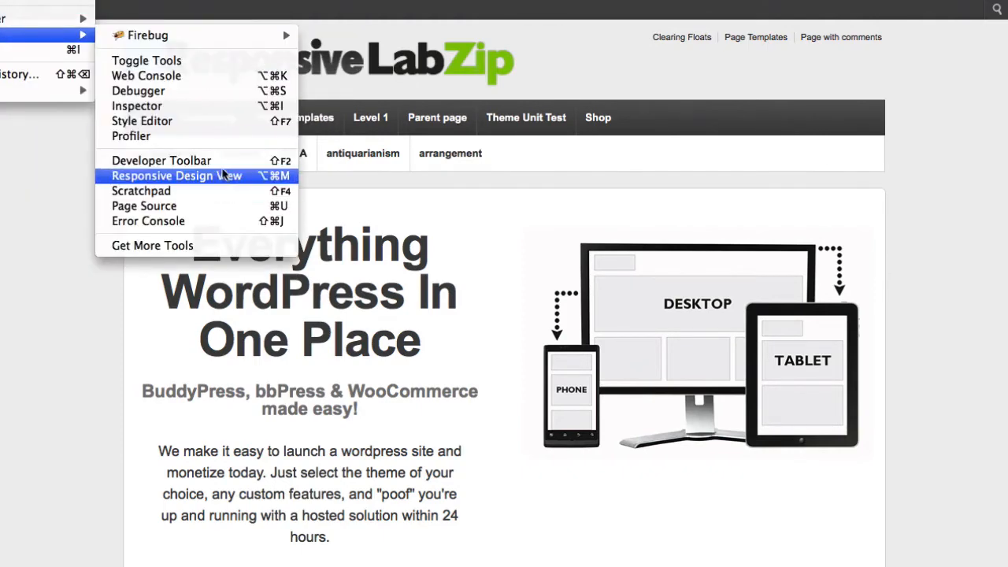
Step: Put the Responsive LabZip demo into a resizable device preview at about 1059x627
click(177, 176)
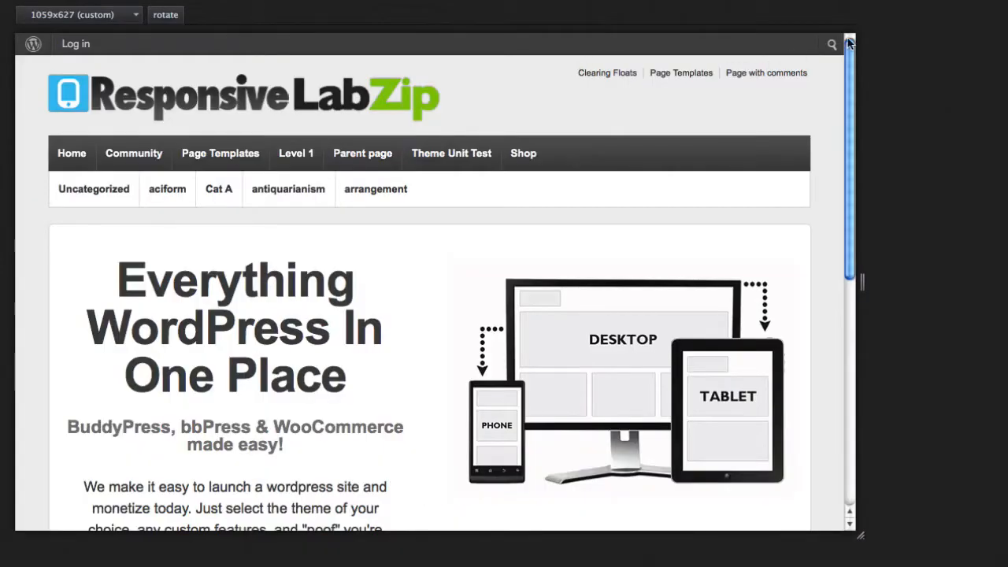
mouse_move(362, 152)
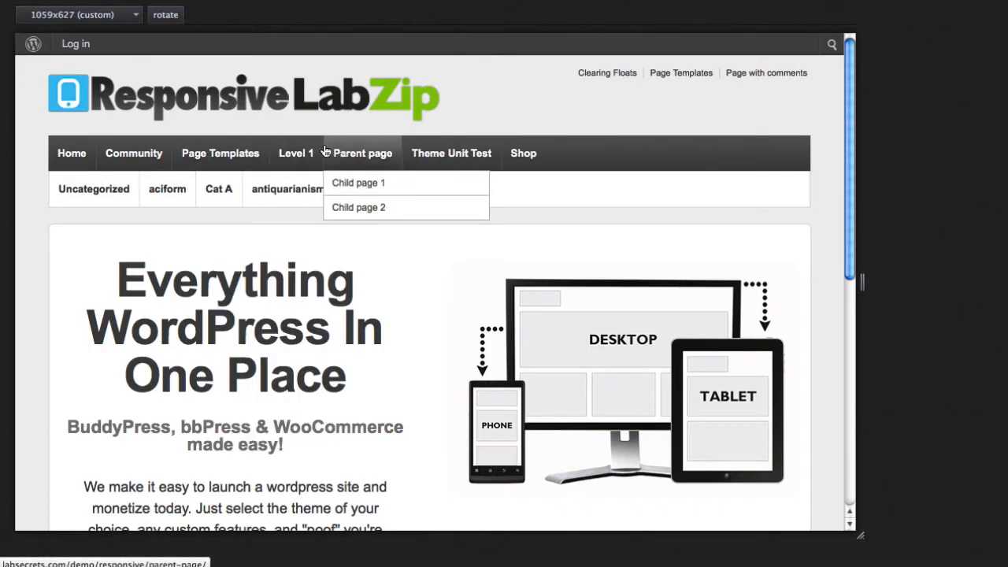
mouse_move(297, 250)
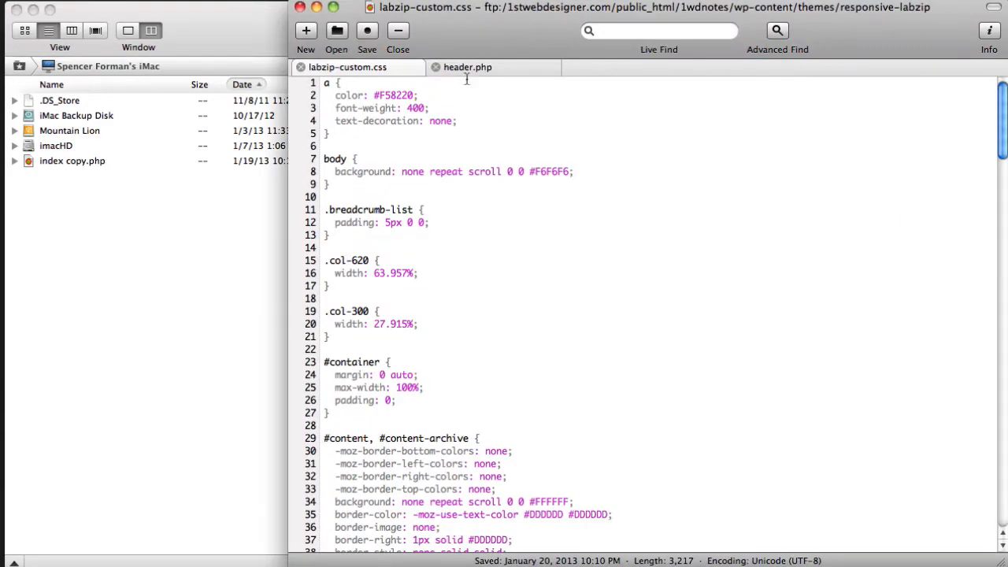
Step: Switch to header.php and select the whole content-navigation menu block
click(466, 67)
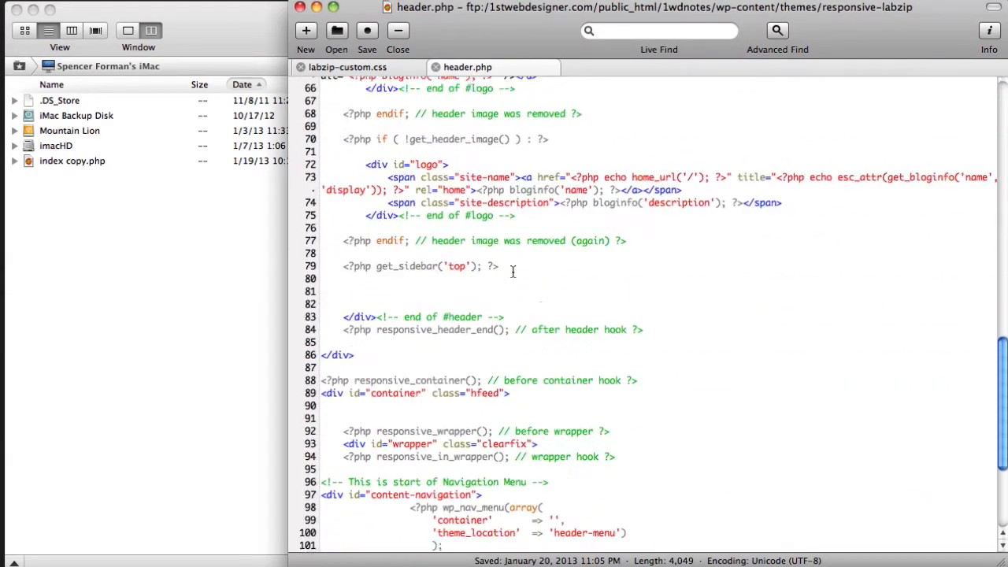
scroll(down, 3)
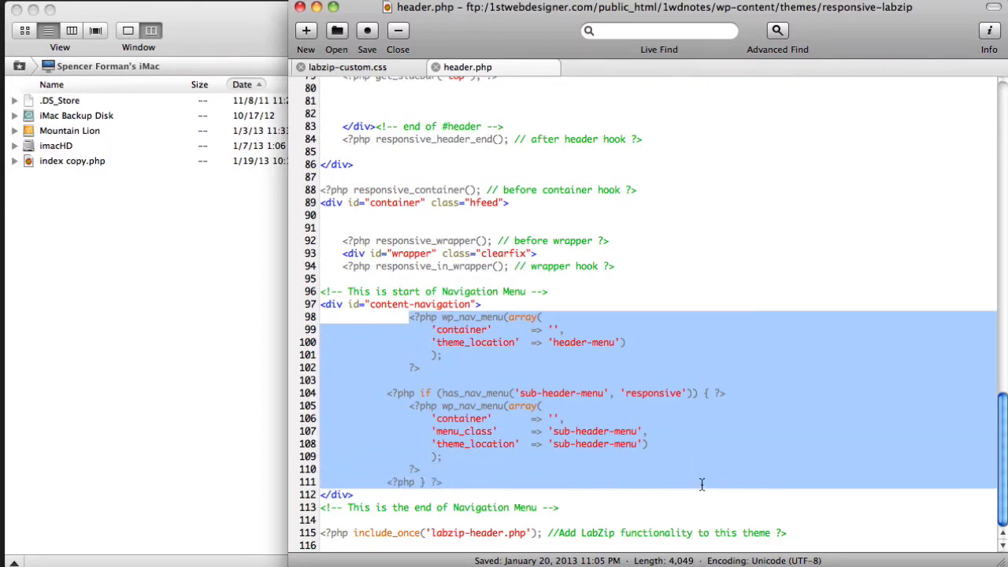
click(343, 277)
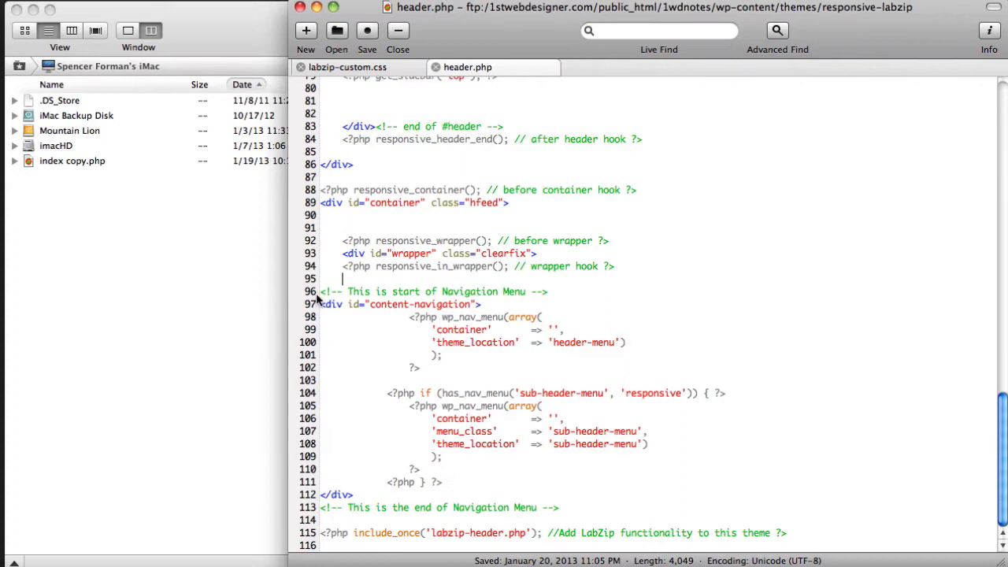
drag(318, 292, 634, 520)
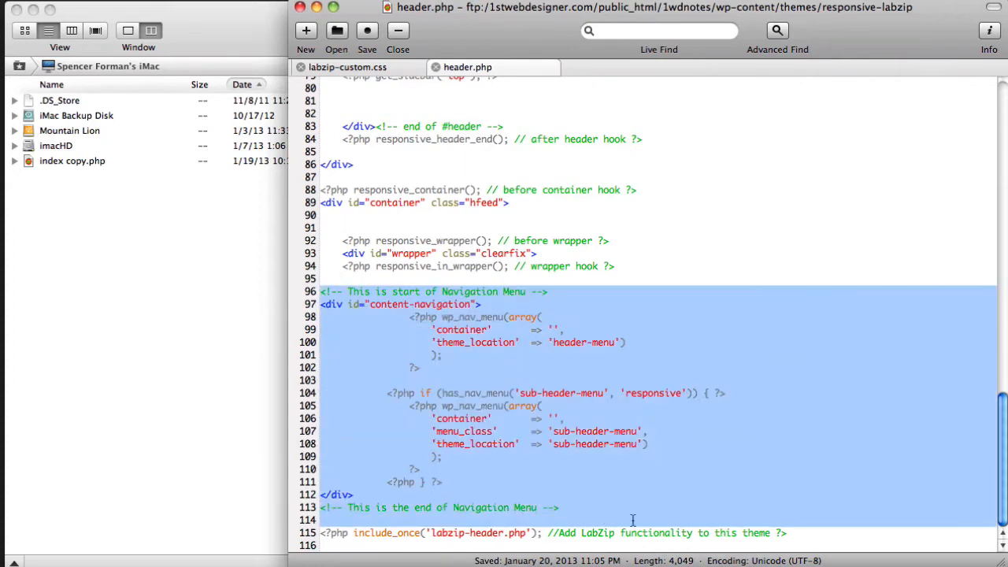
click(628, 514)
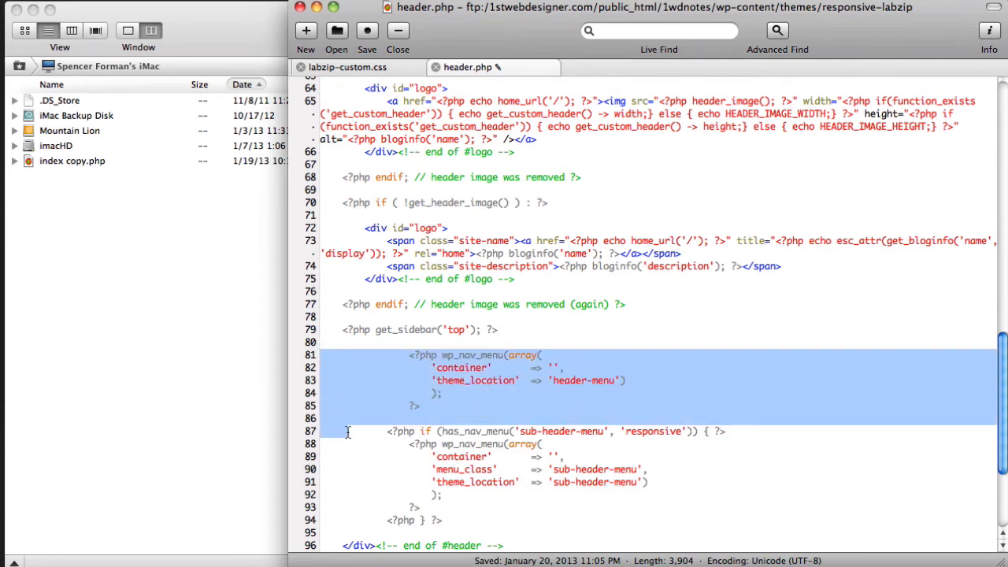
Step: Select the menu code pasted after get_sidebar('top') and revert it to its original place
drag(347, 431, 652, 527)
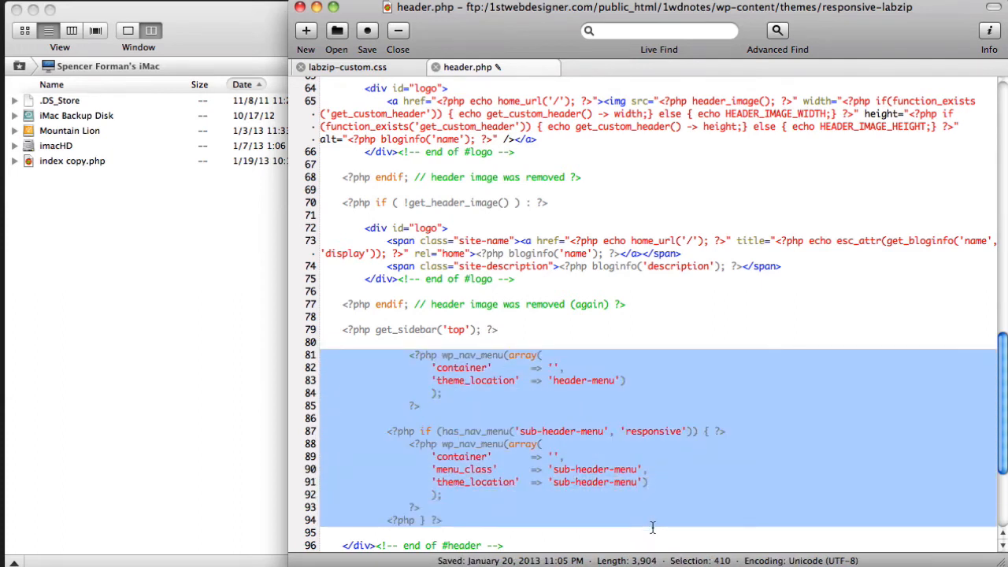
mouse_move(481, 376)
text(<!-- This is start of Navigation Menu -->)
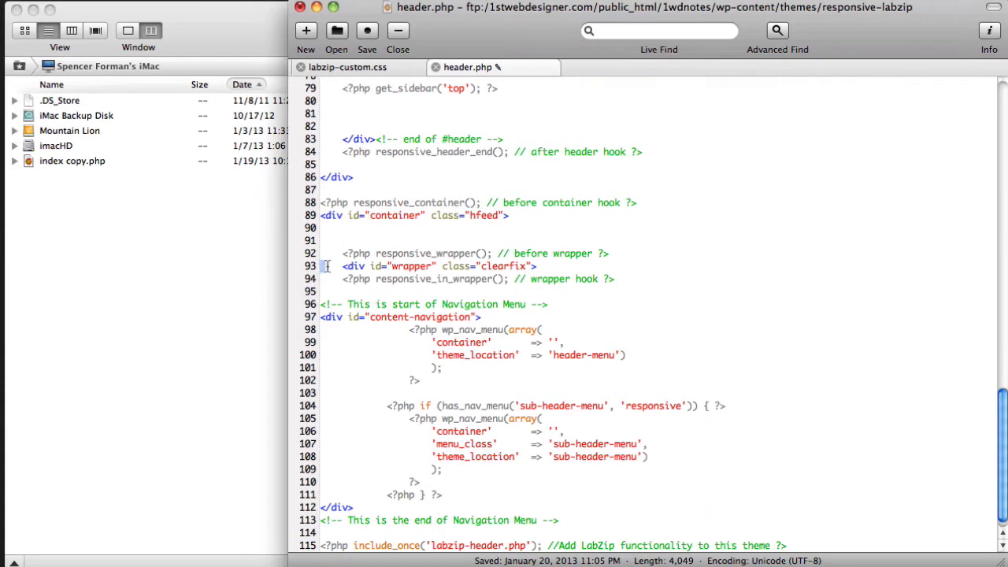
drag(343, 265, 614, 279)
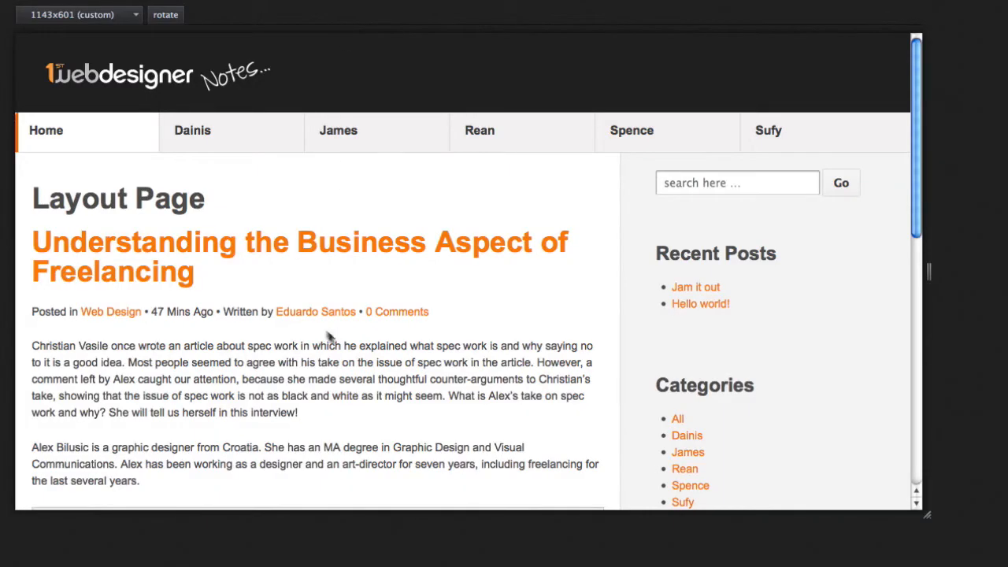
mouse_move(217, 170)
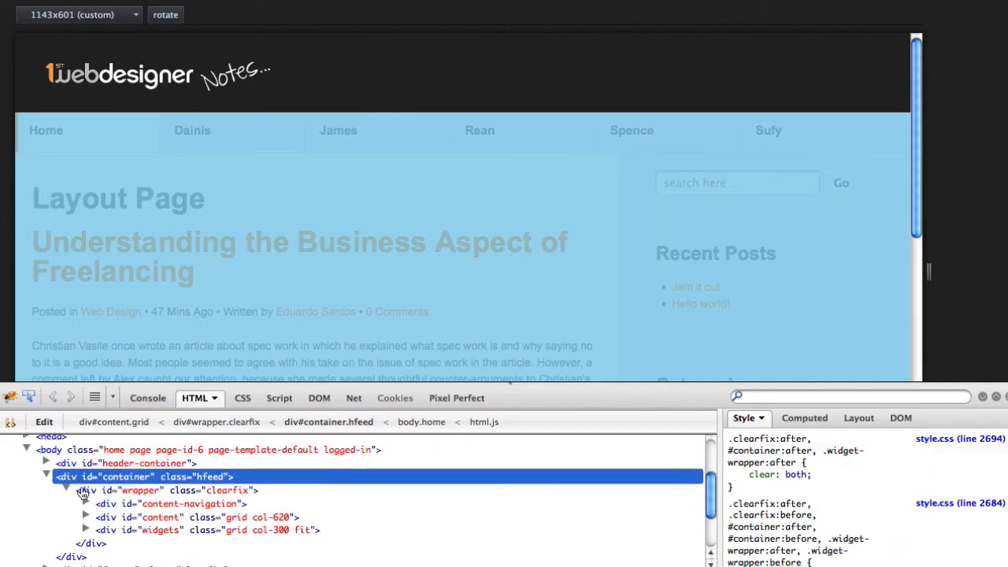
Step: Select div#wrapper in the HTML panel and expand div#content-navigation to view the menu markup
click(141, 490)
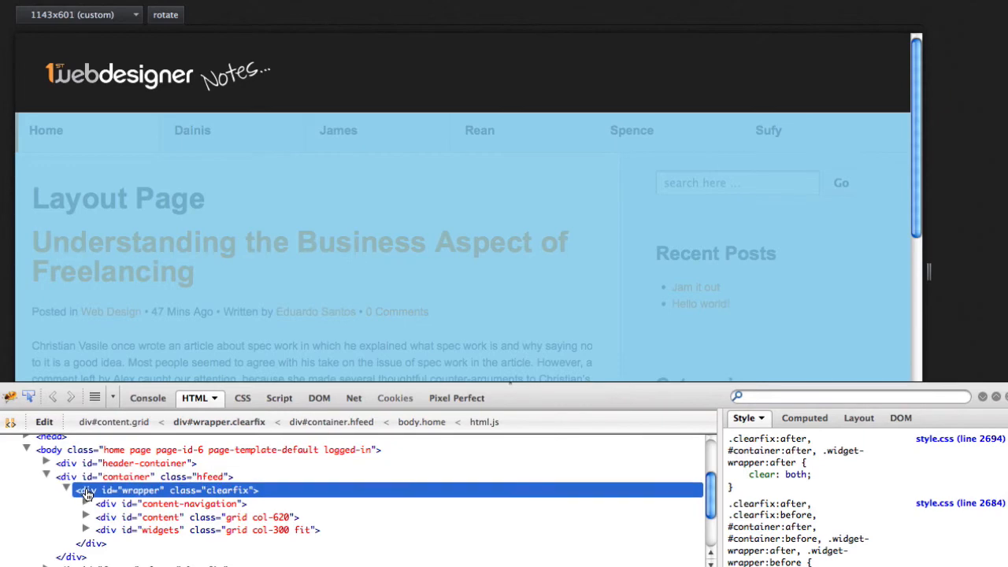
click(85, 504)
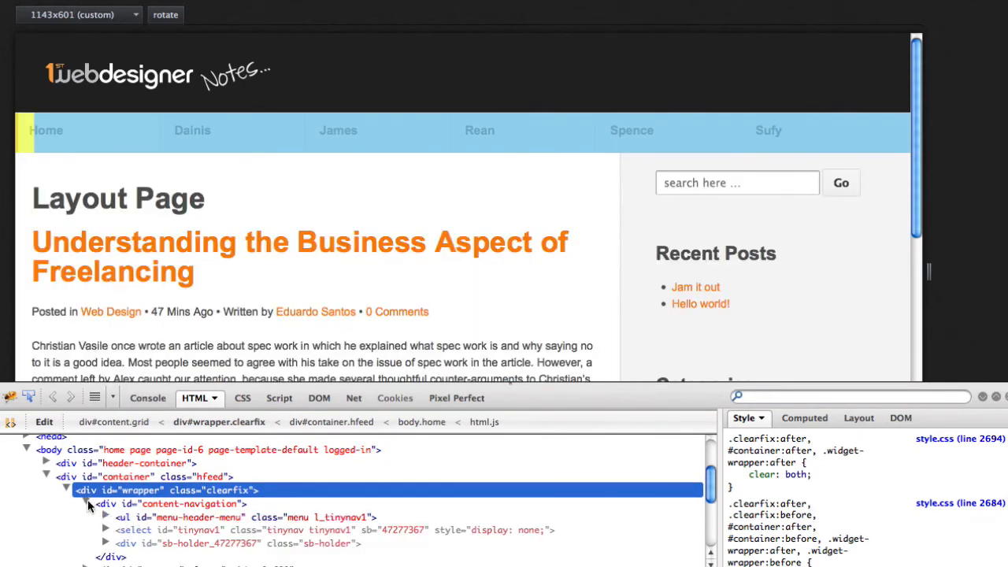
click(172, 504)
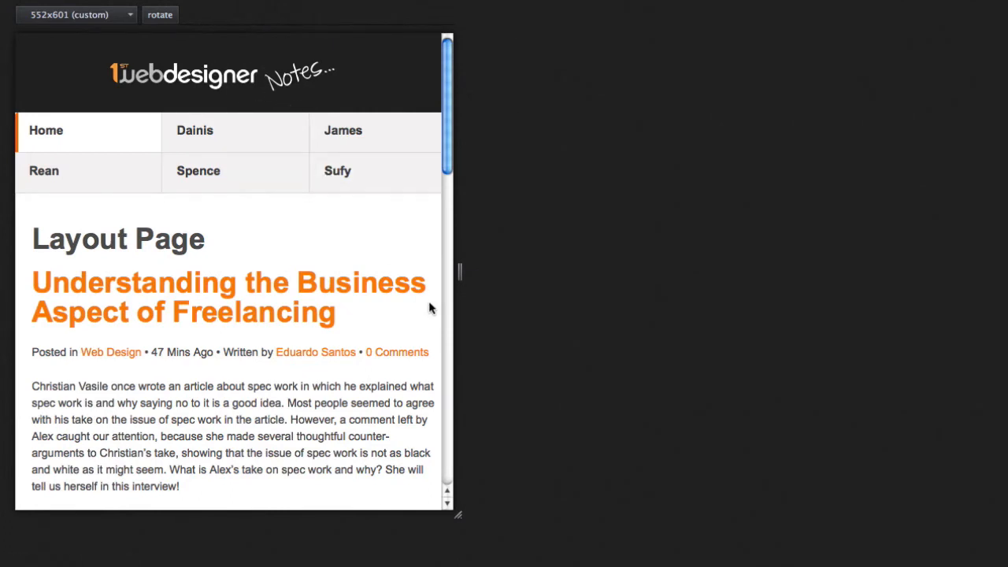
mouse_move(611, 136)
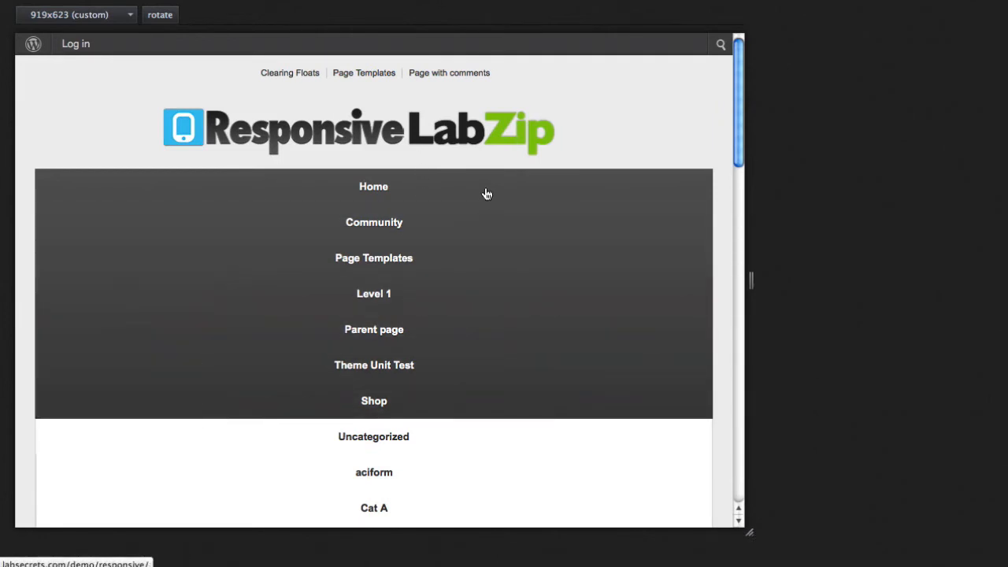
Step: Inspect the LabZip demo's Home menu link with Firebug to view the .menu li styles
right_click(486, 195)
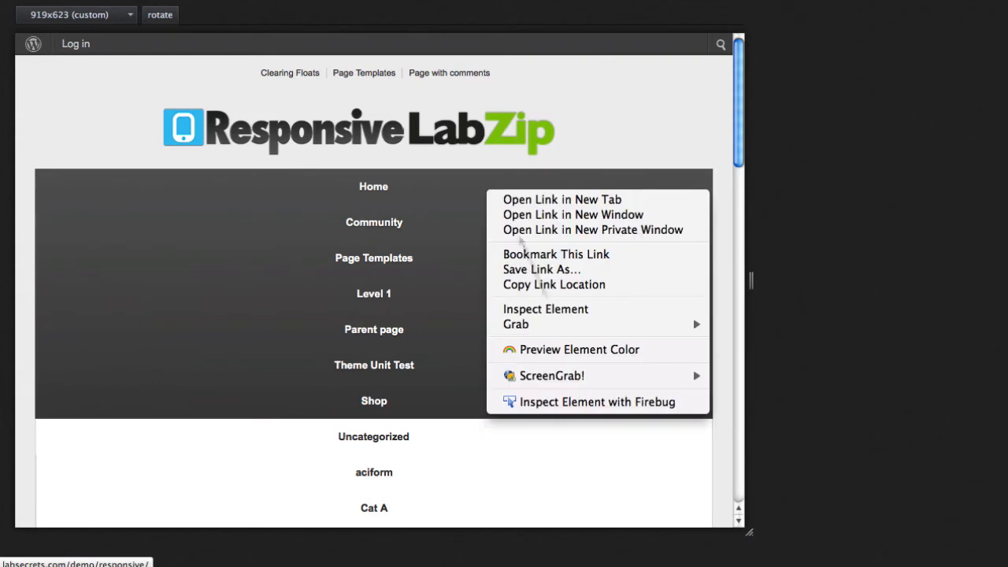
click(597, 401)
text(left)
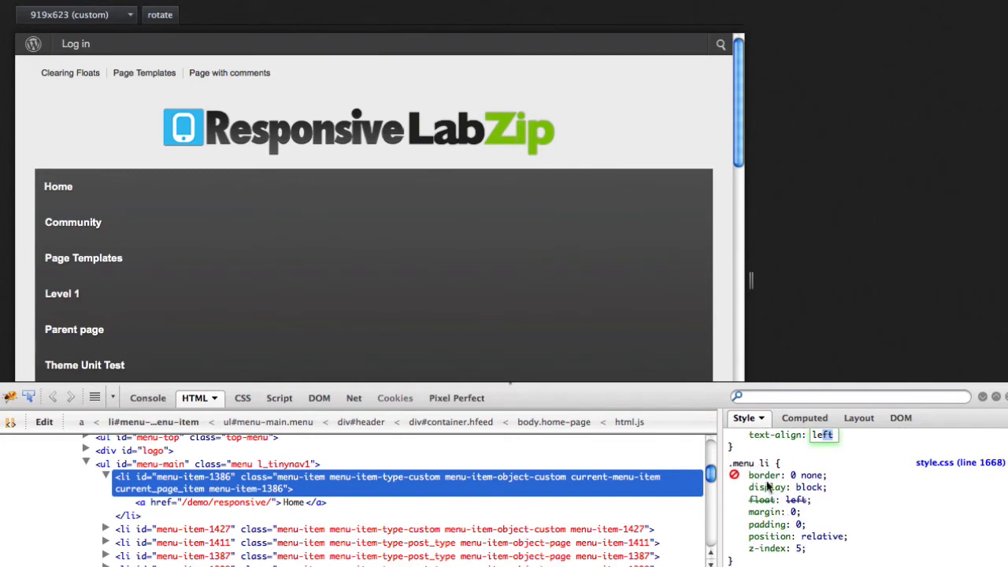
Step: Live-edit .menu li to display inline-block with width 13% so the demo menu turns horizontal
click(809, 487)
text(inline)
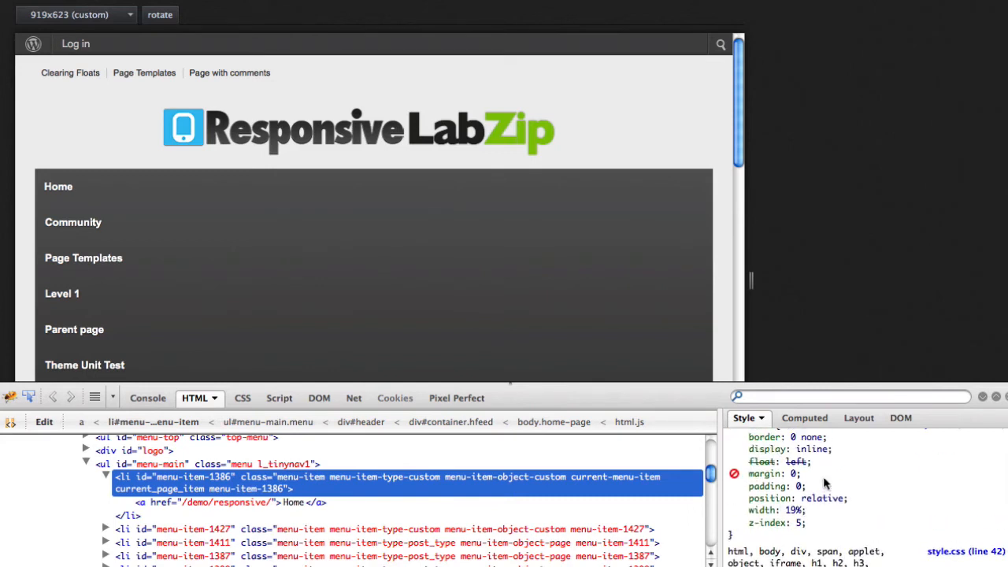
click(811, 448)
text(-block)
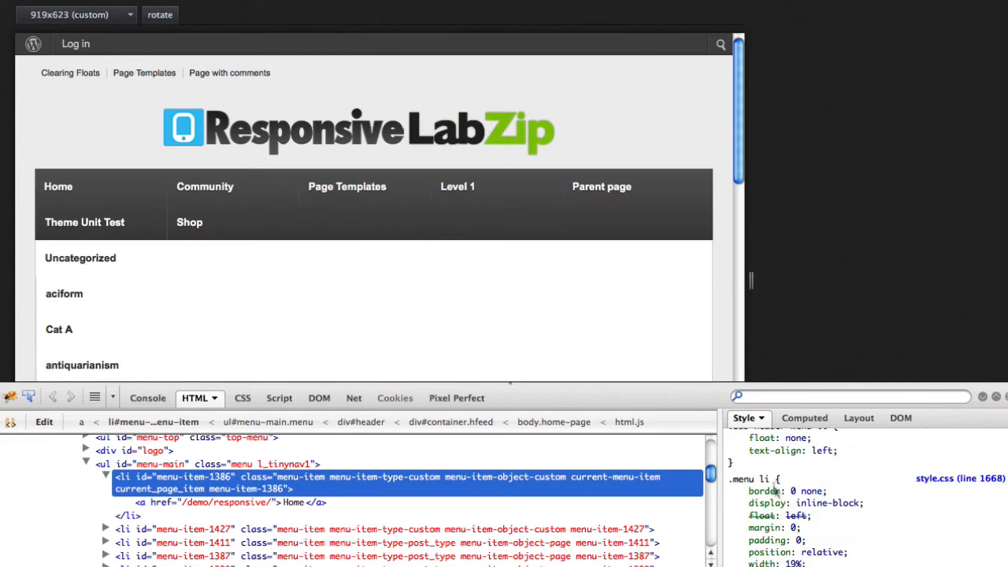
click(765, 502)
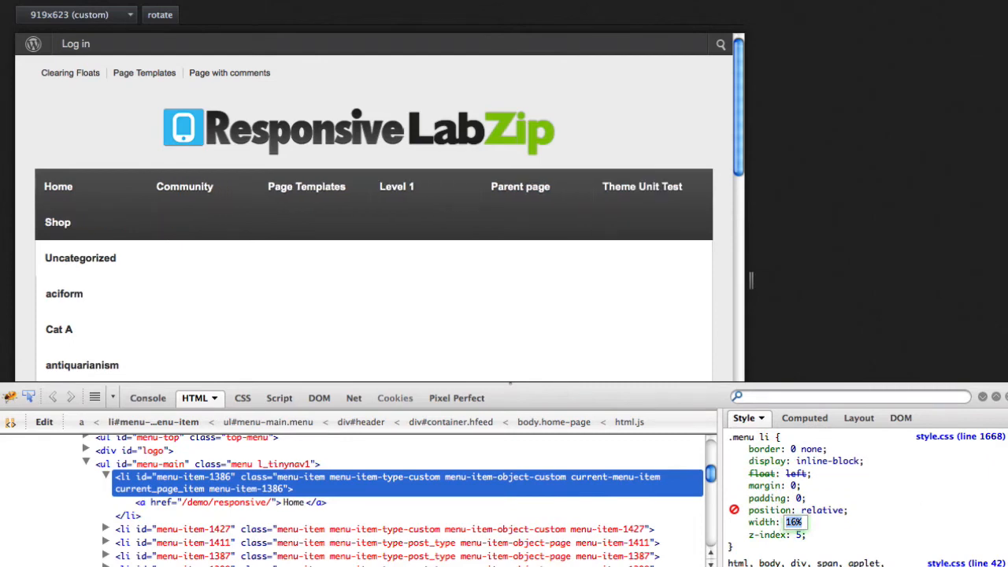
text(13%)
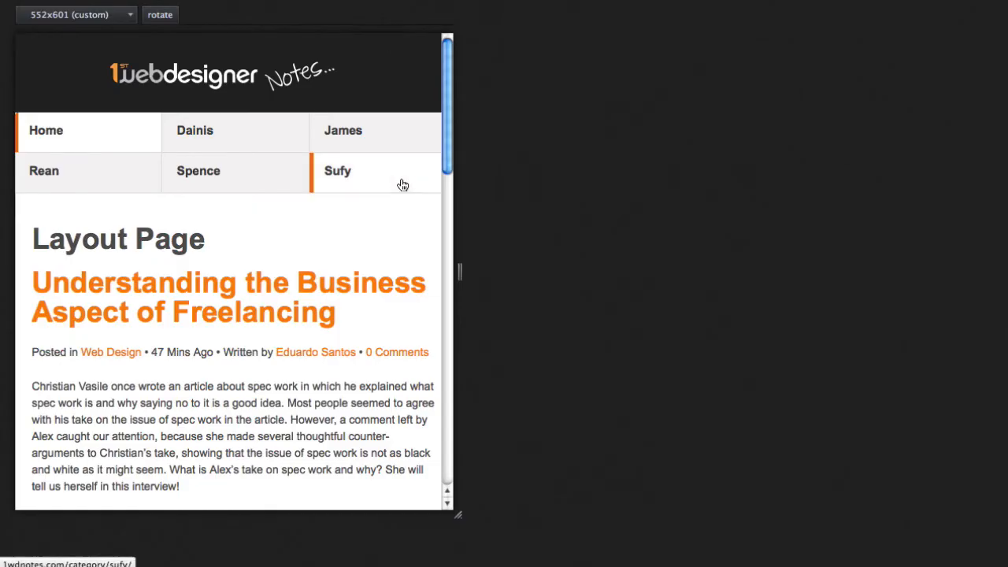
Step: Inspect a Notes menu tab at narrow and wide sizes, comparing .menu li widths 31.52% and 16.12%
right_click(403, 182)
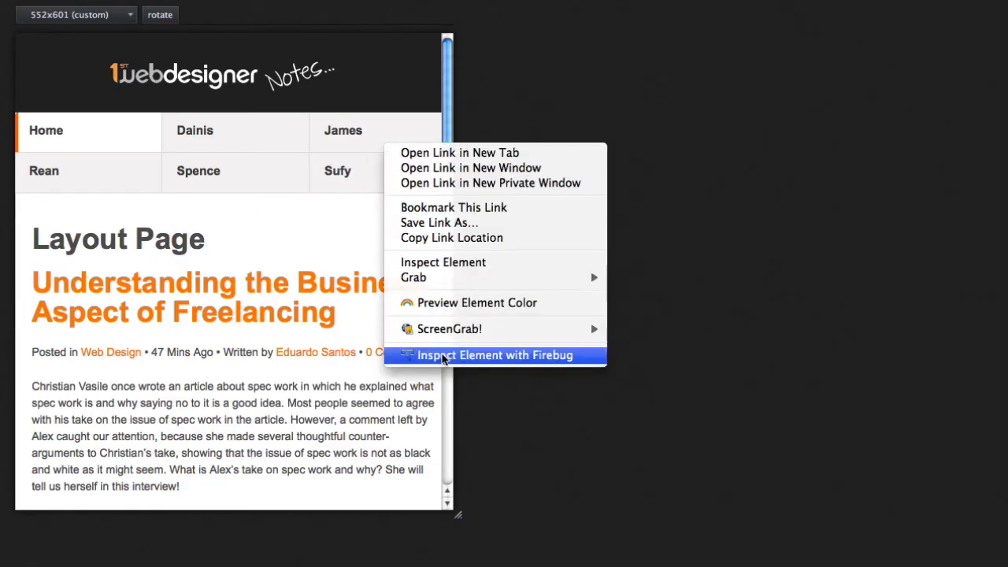
click(495, 356)
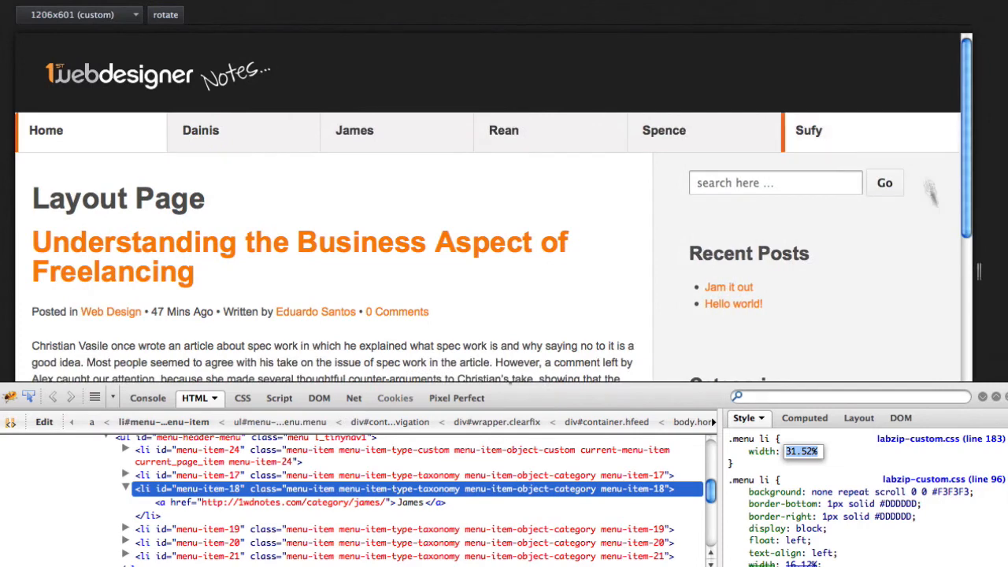
right_click(929, 193)
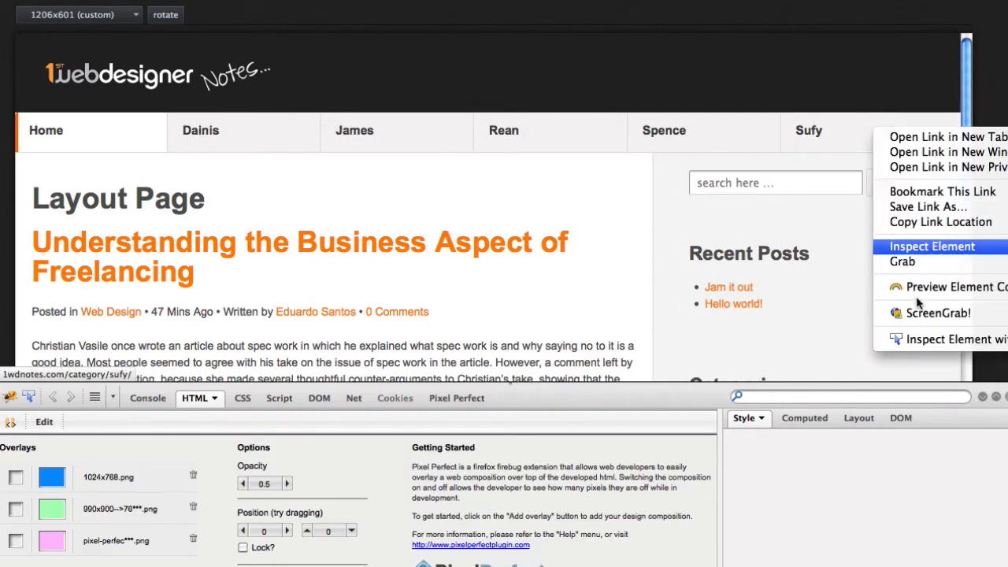
click(932, 246)
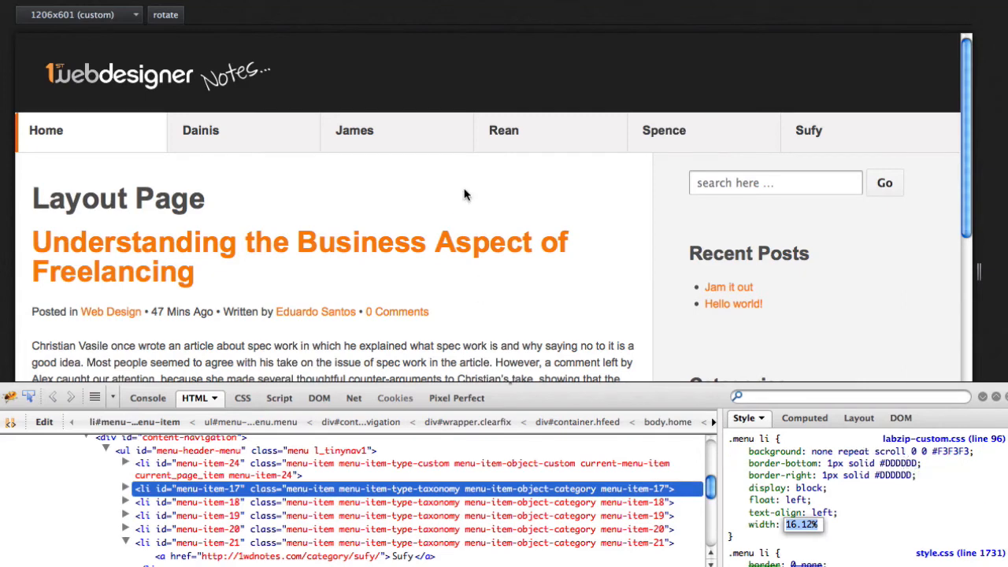
mouse_move(257, 140)
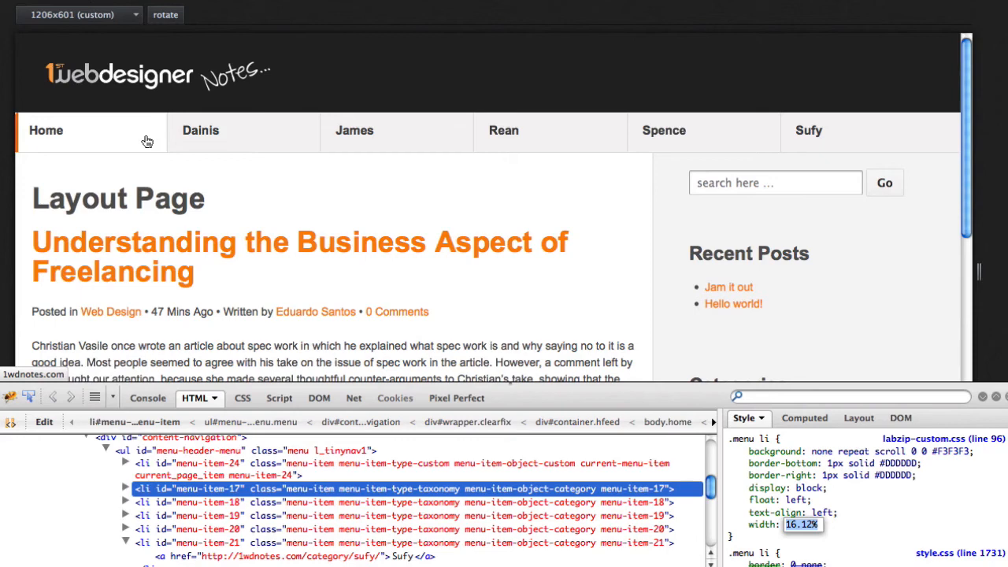
Step: Inspect the Home tab link to review its current-menu-item border-left #F46D07 rule
right_click(148, 140)
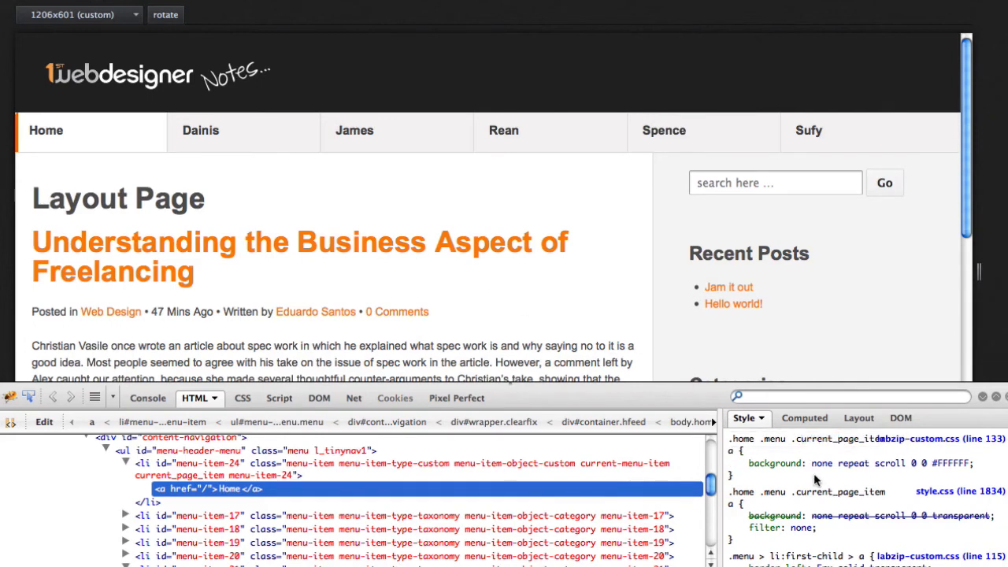
click(734, 463)
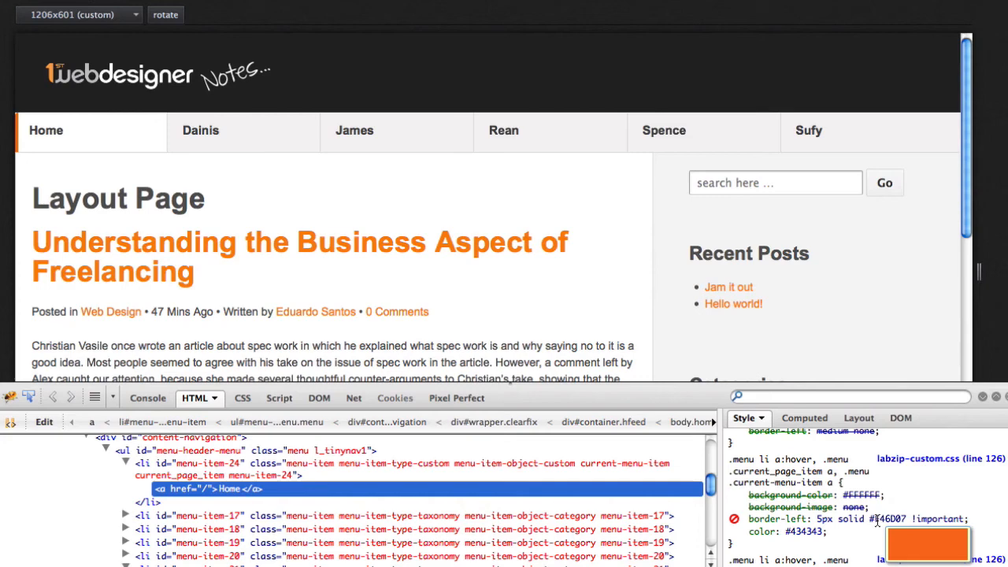
mouse_move(564, 196)
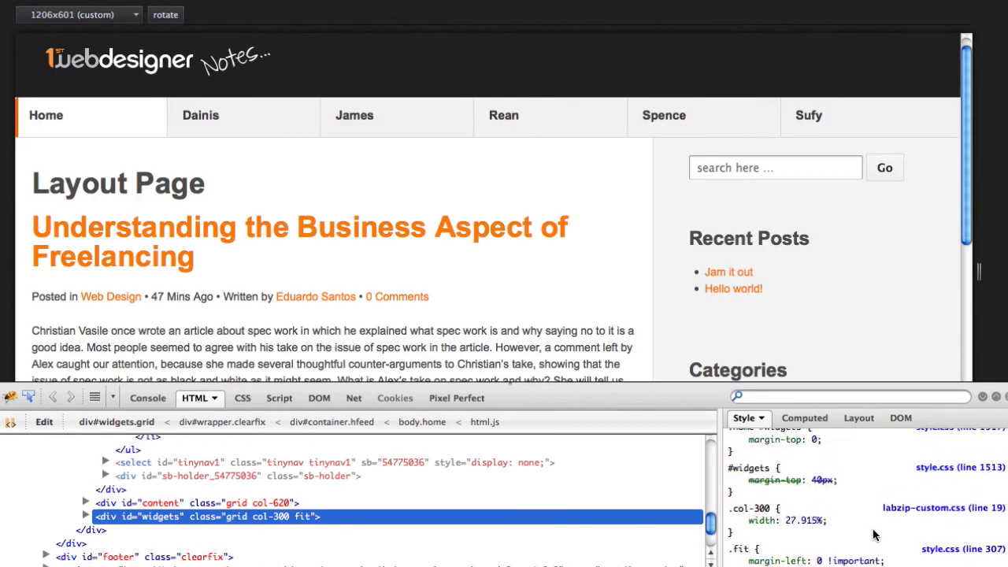
Step: Select div#container in Firebug to review its max-width 100% and auto margins
click(734, 519)
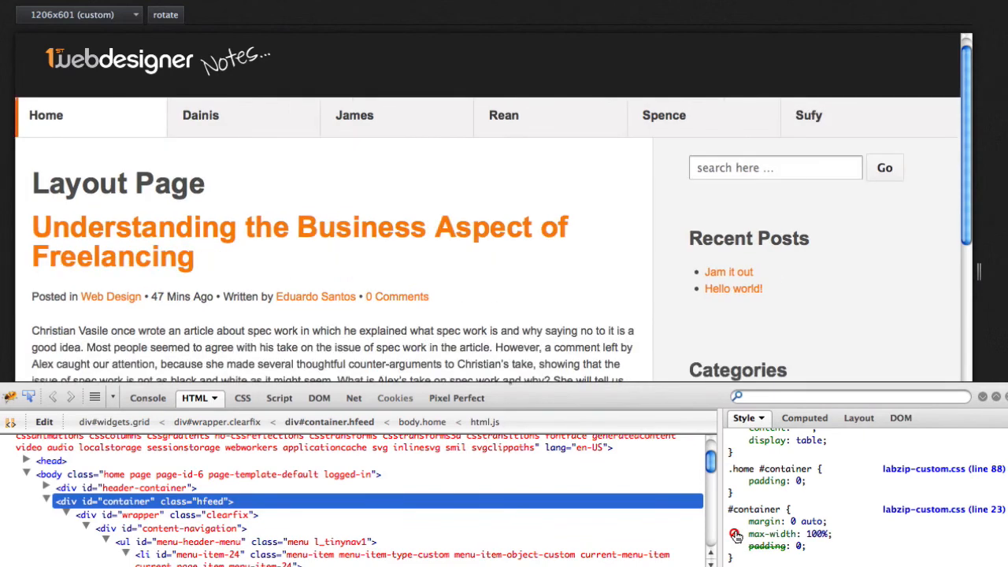
mouse_move(44, 227)
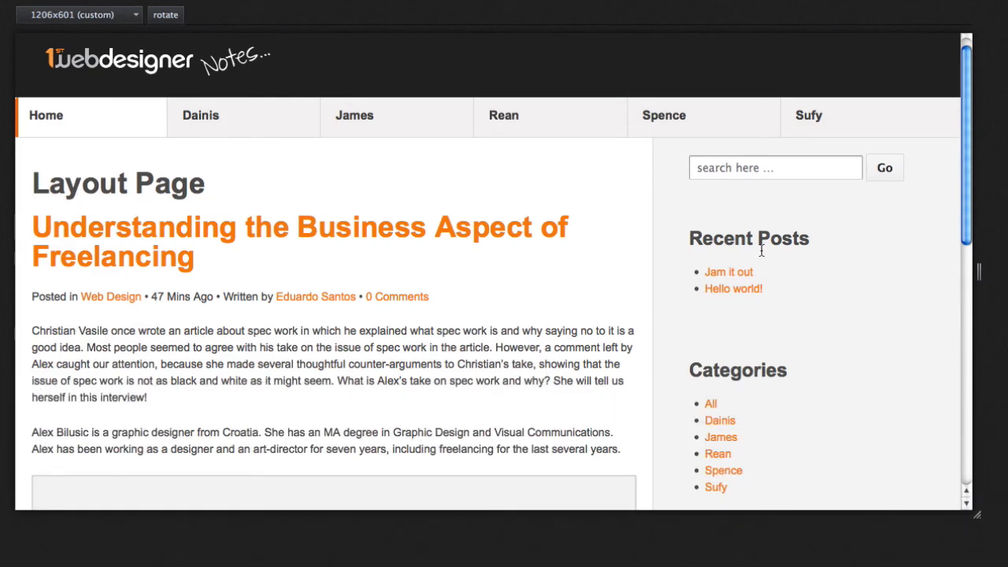
mouse_move(627, 222)
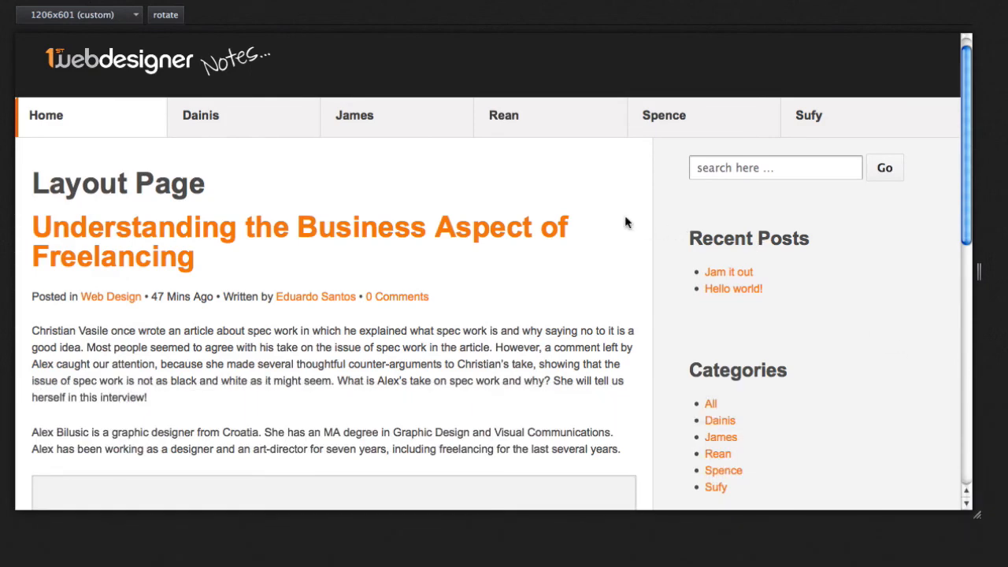
mouse_move(582, 208)
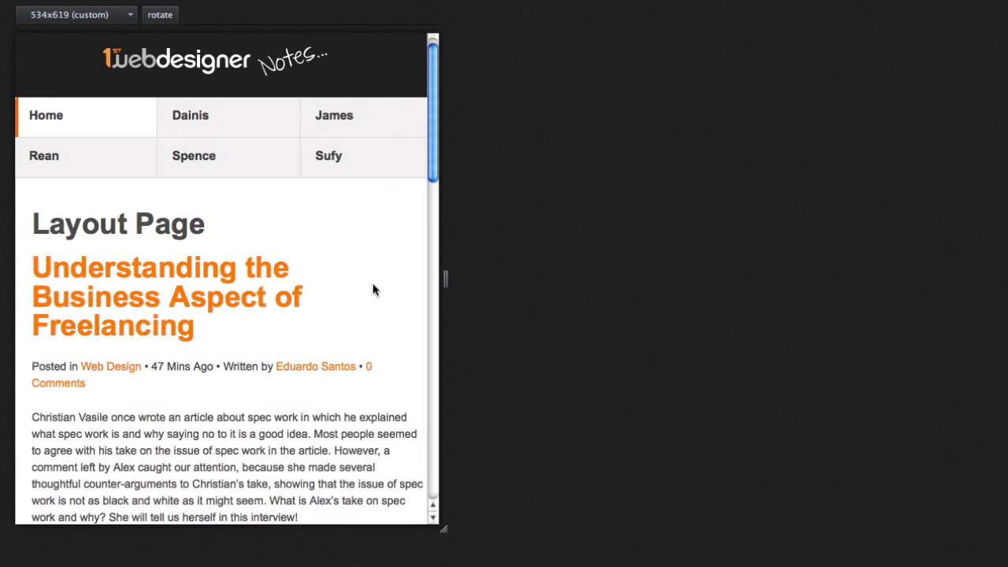
mouse_move(353, 187)
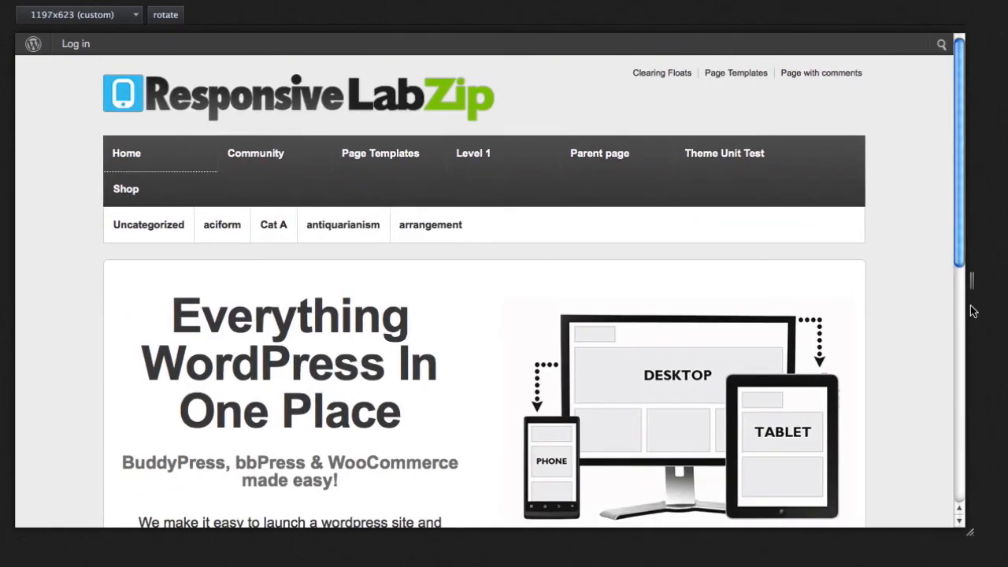
mouse_move(842, 258)
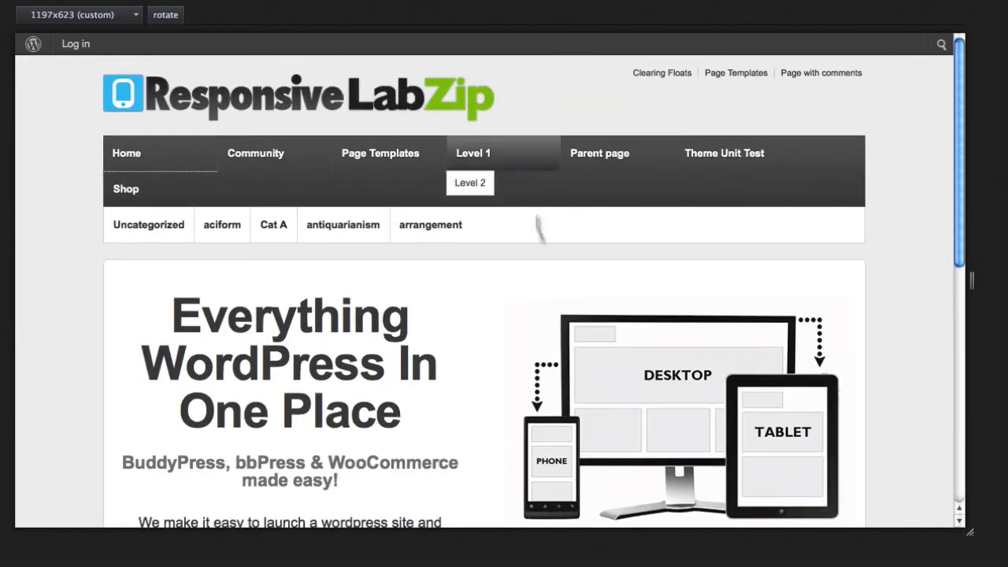
mouse_move(873, 277)
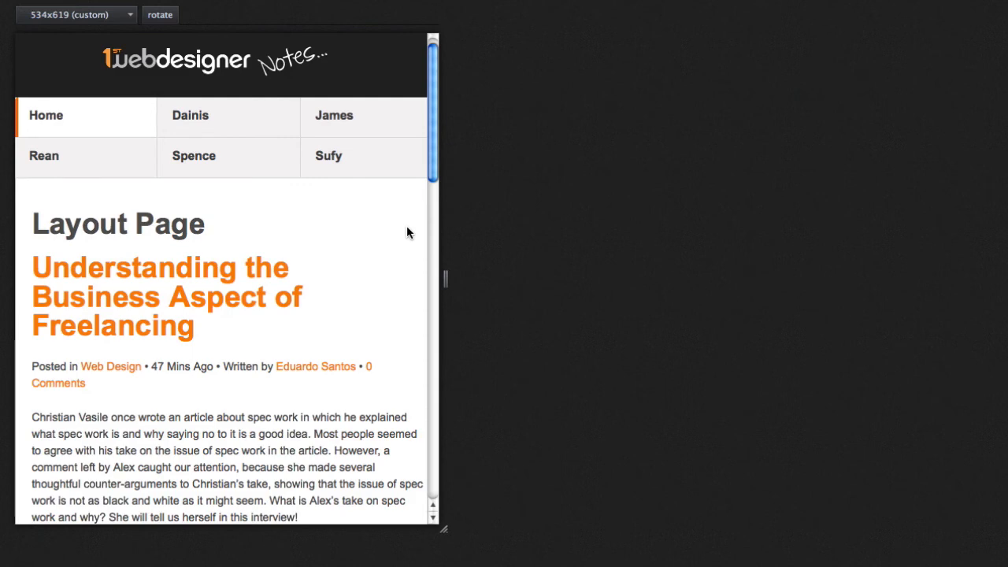
mouse_move(306, 239)
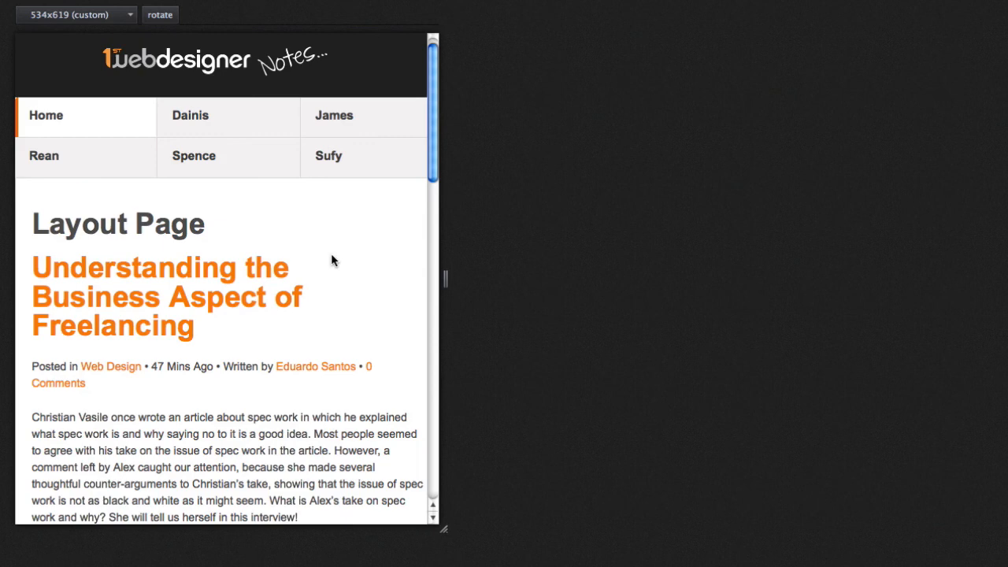
mouse_move(312, 229)
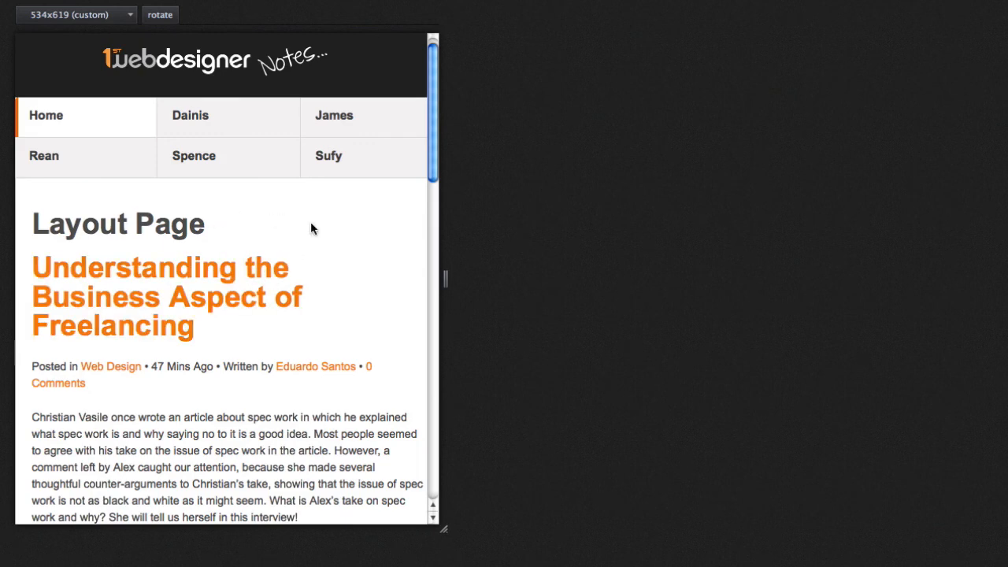
mouse_move(371, 218)
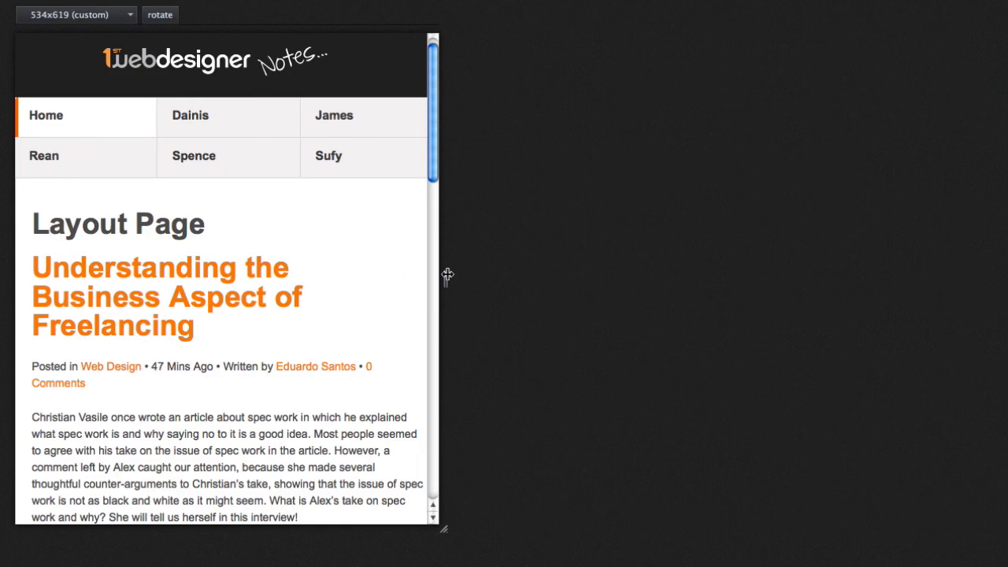
Step: Widen the Responsive Design View preview to about 1156px desktop width
drag(443, 529, 934, 529)
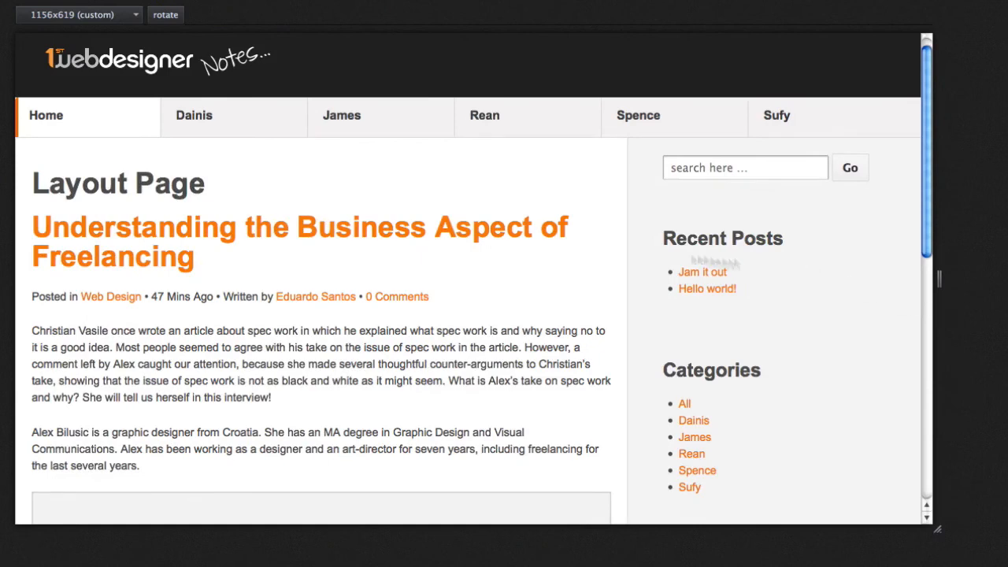